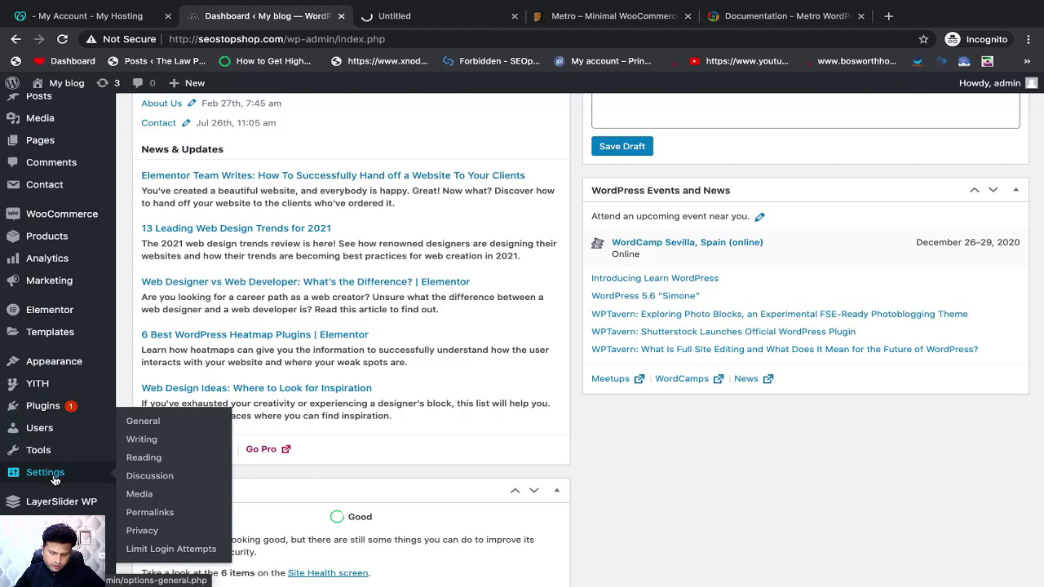
mouse_move(142, 421)
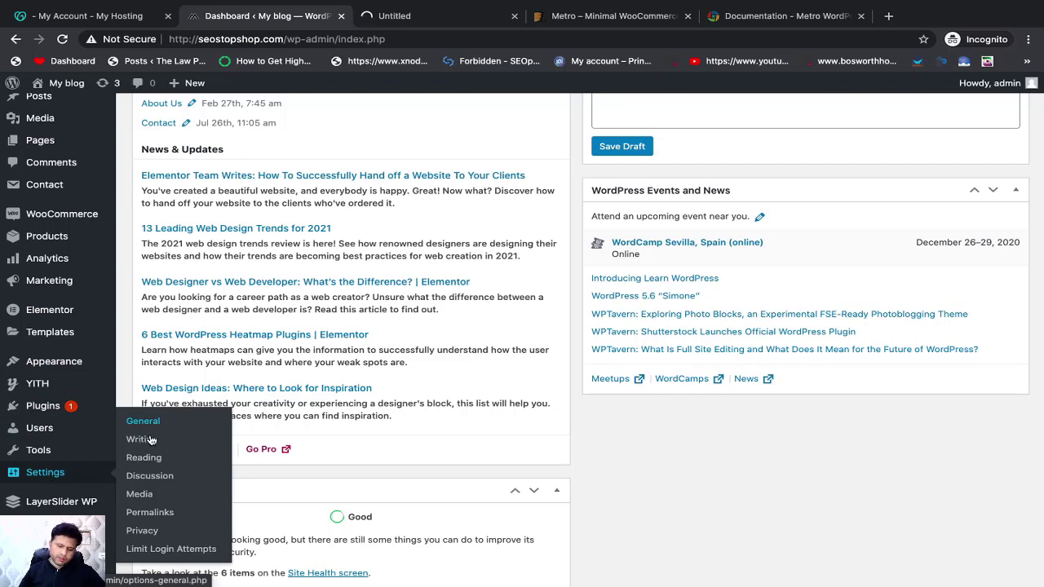
mouse_move(149, 476)
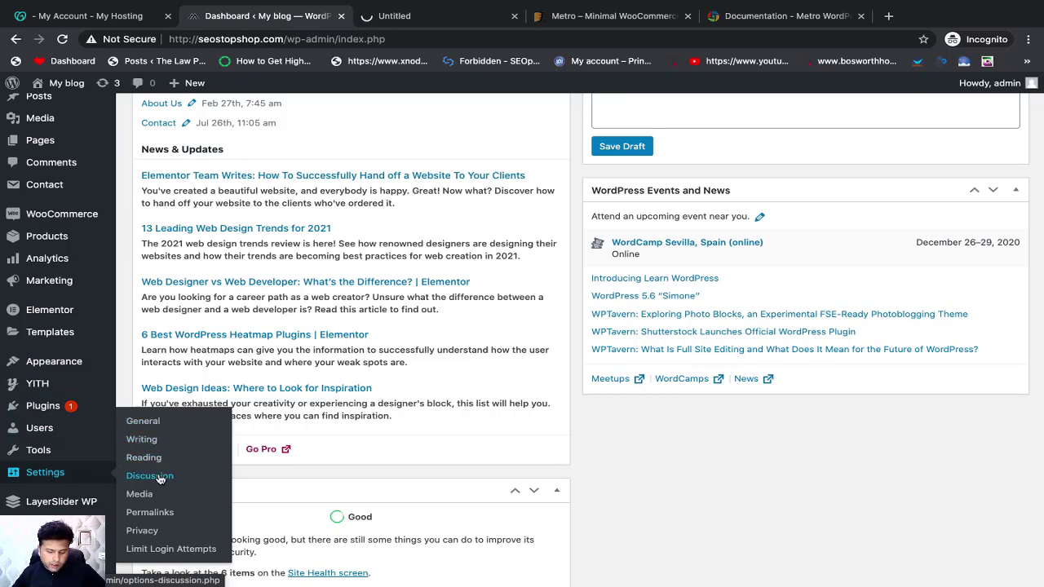
mouse_move(149, 512)
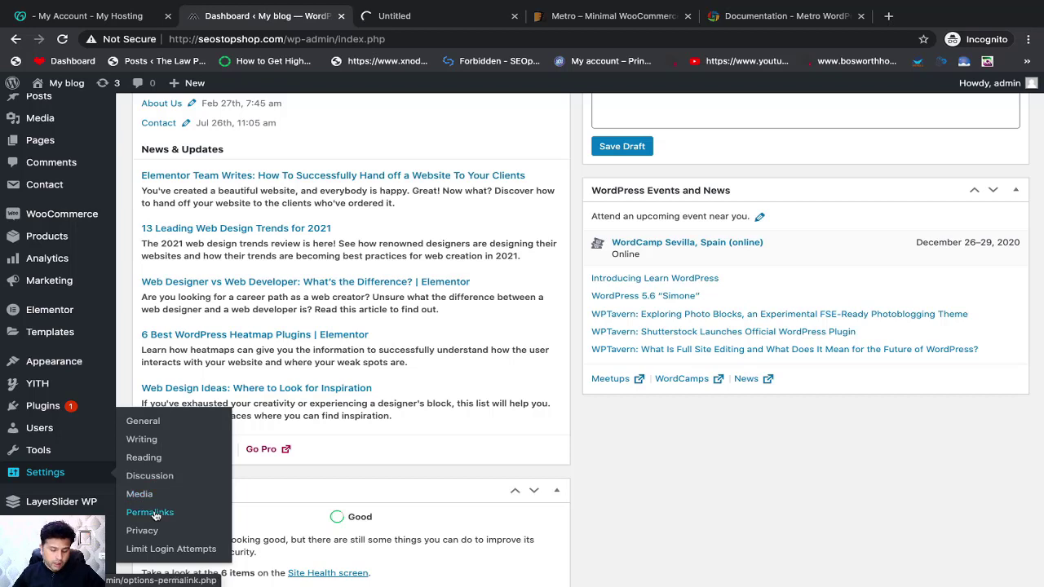
mouse_move(171, 548)
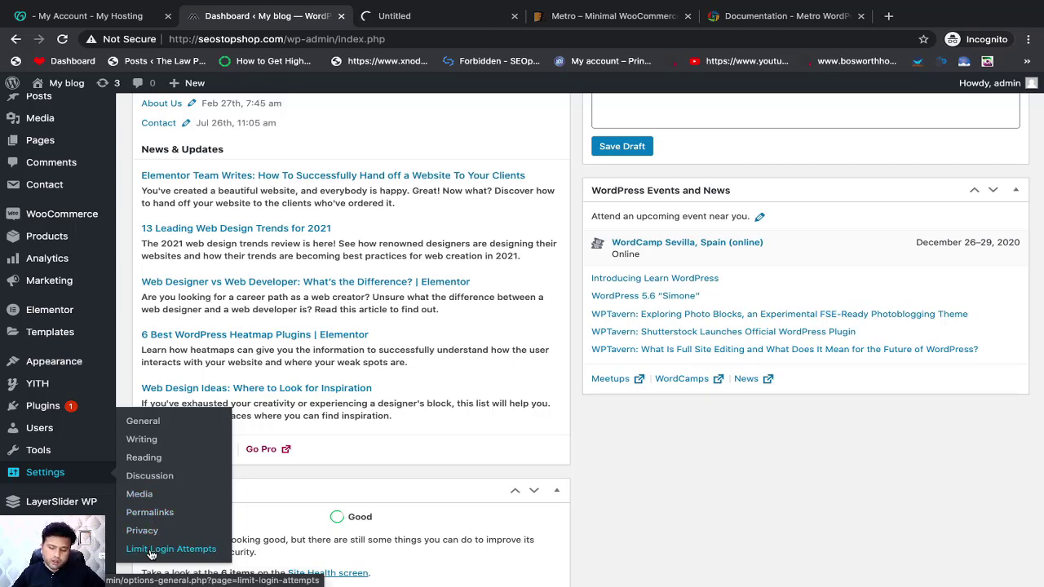
Open Settings > General from the admin sidebar.
left_click(171, 548)
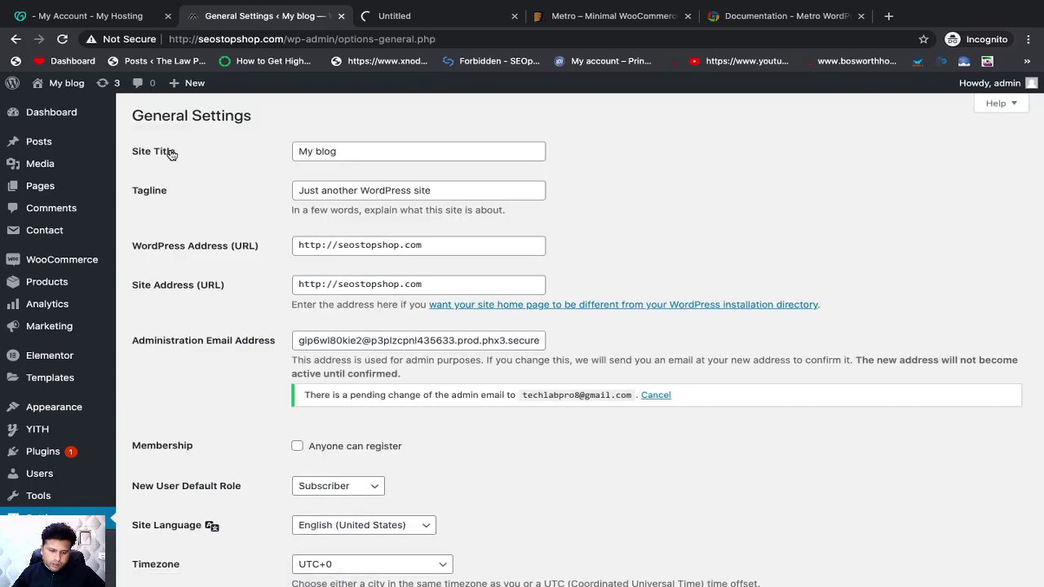
mouse_move(219, 196)
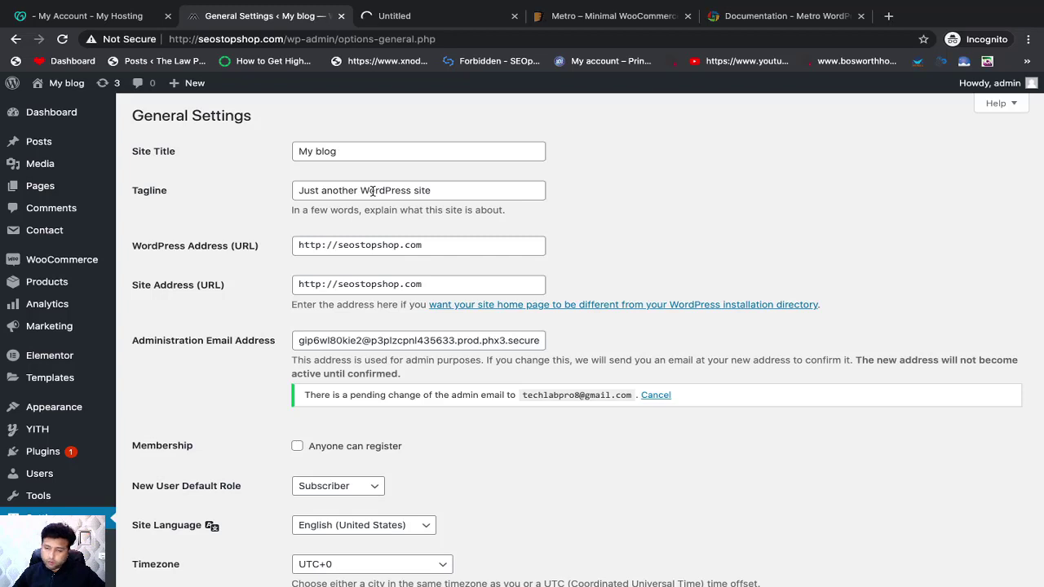
mouse_move(51, 89)
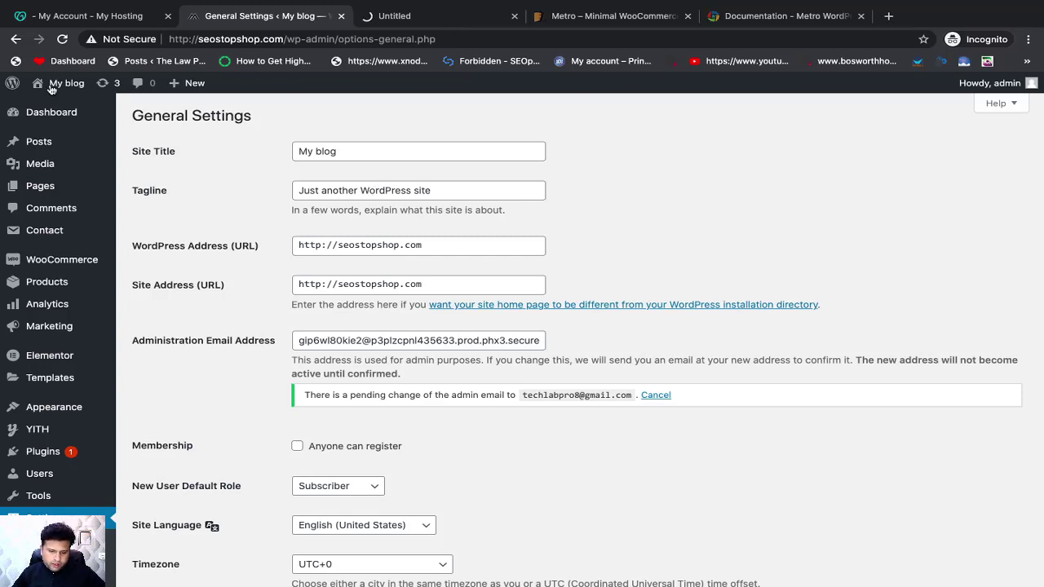
Open the My blog public site in a new browser tab.
right_click(67, 82)
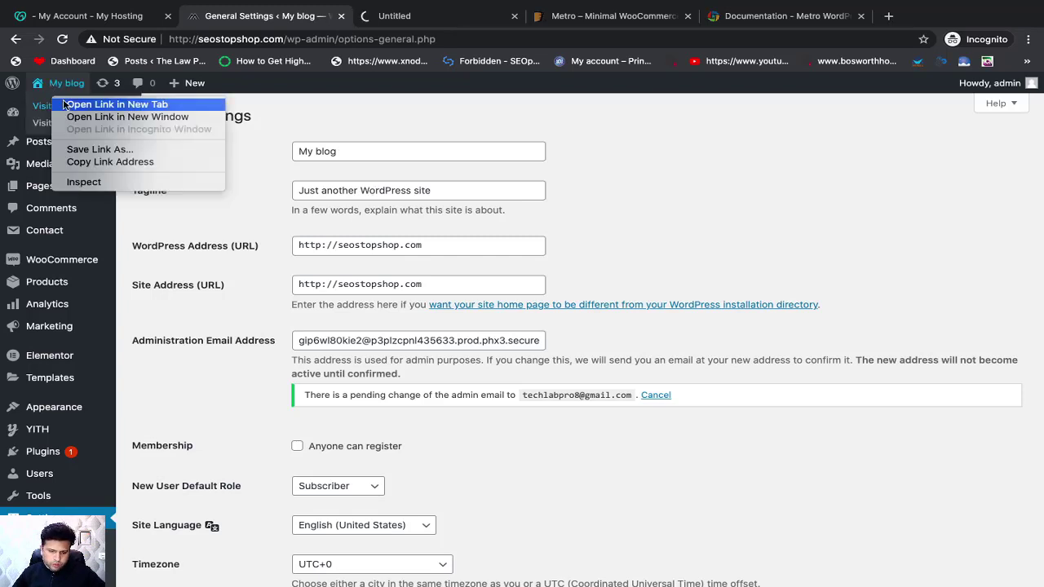
left_click(115, 103)
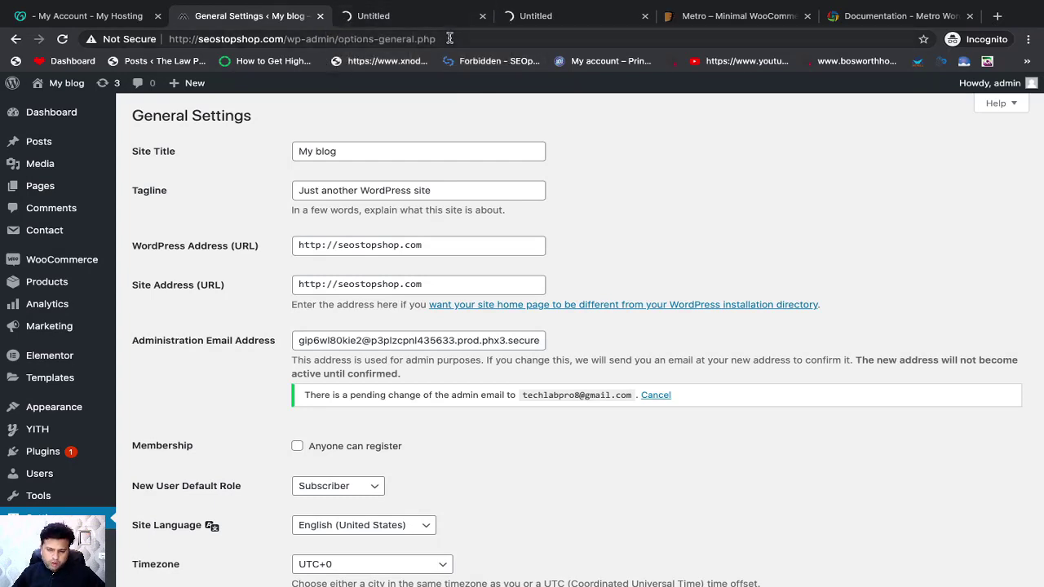
mouse_move(351, 181)
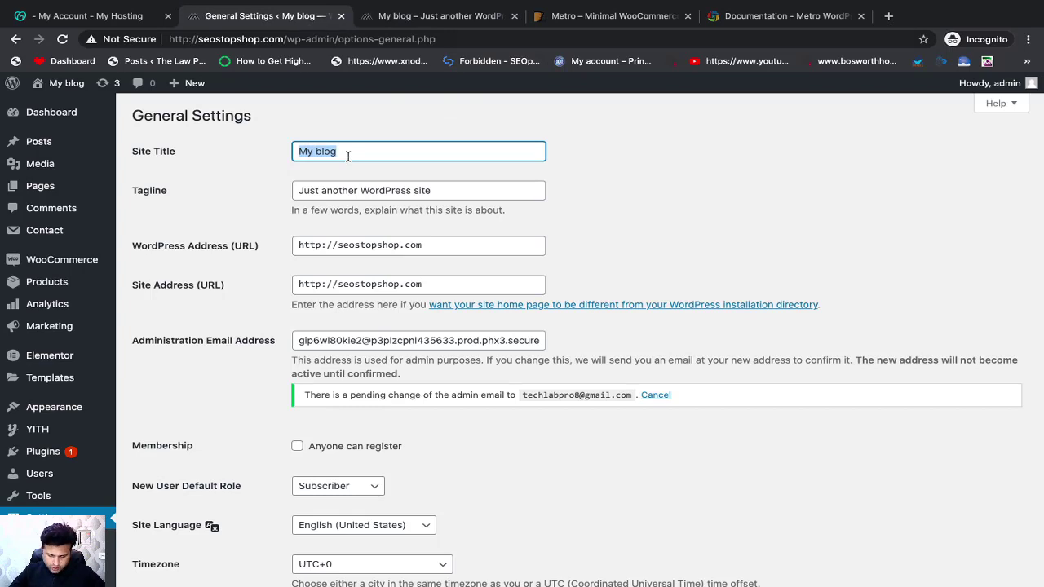
Set site title 'My Test Web' and tagline 'Shop Online', then check the live site tab.
type("MtT")
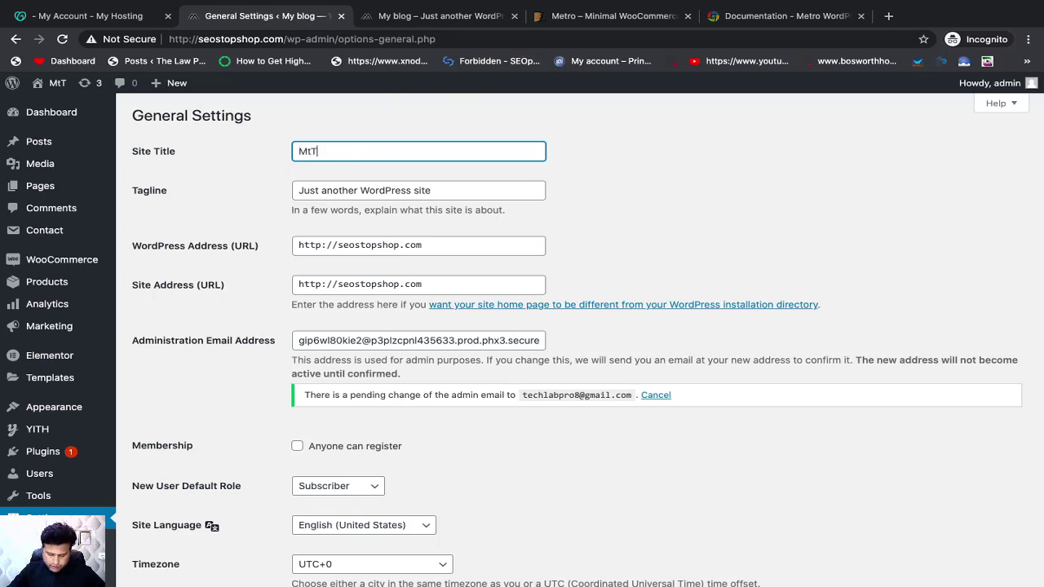
type("My Test Web")
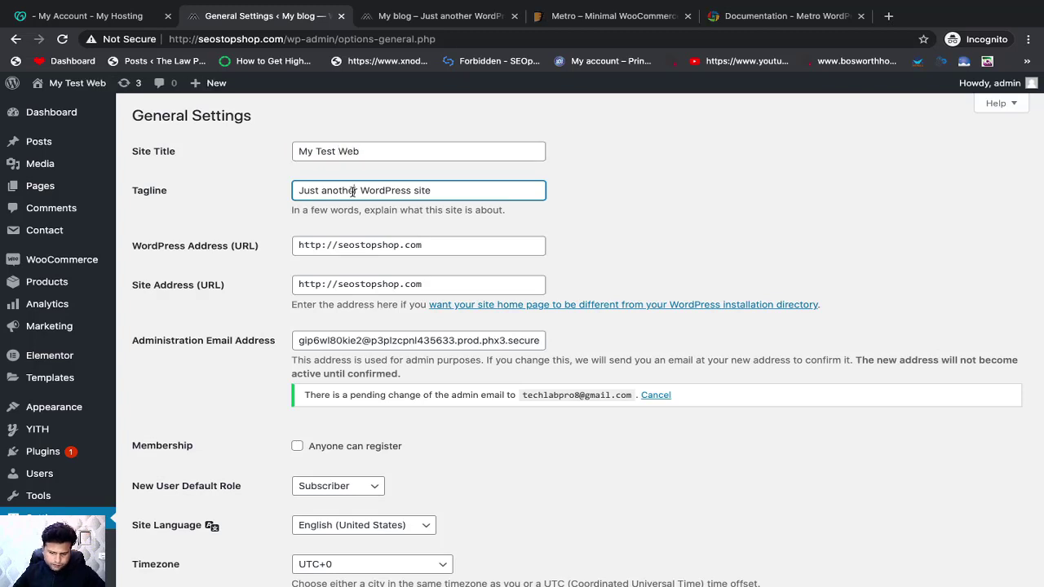
type("Sh")
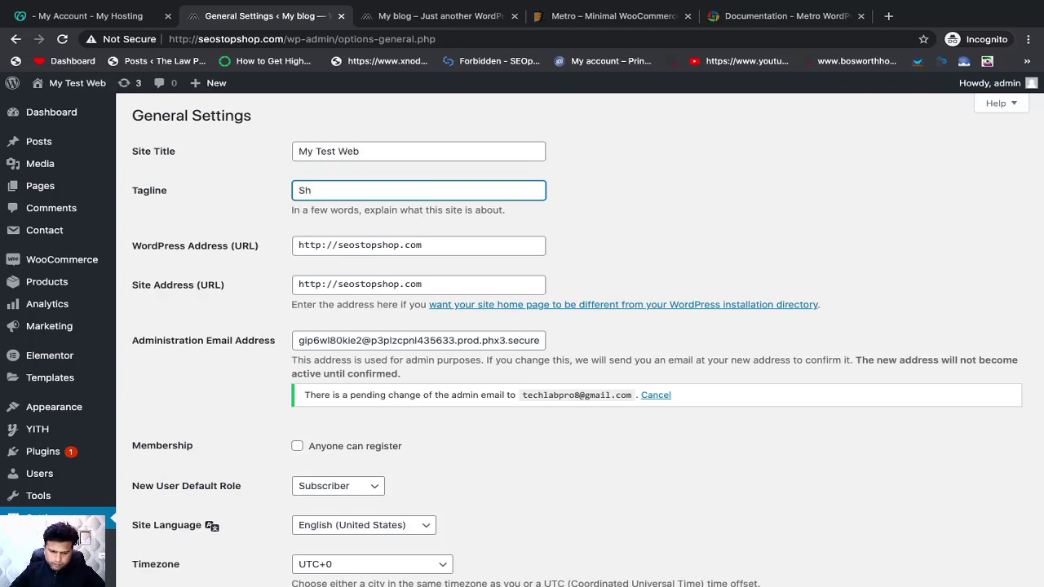
type("op Online")
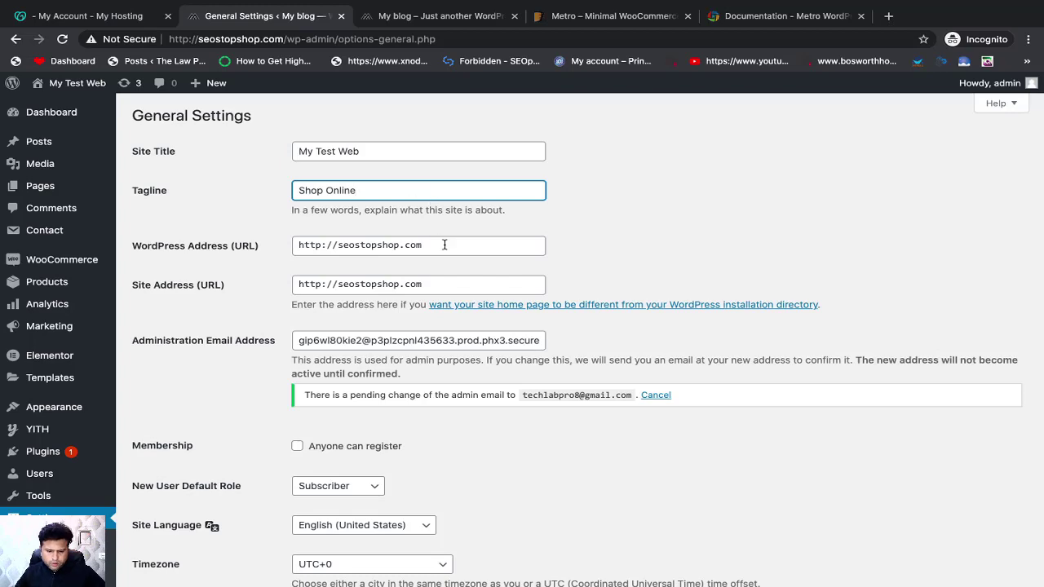
scroll("down", 3)
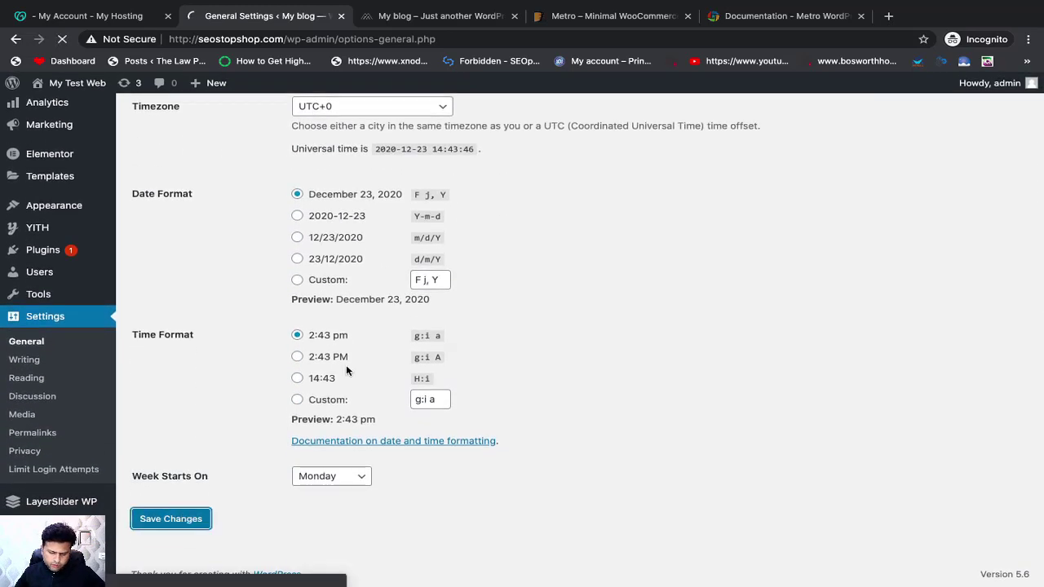
mouse_move(576, 278)
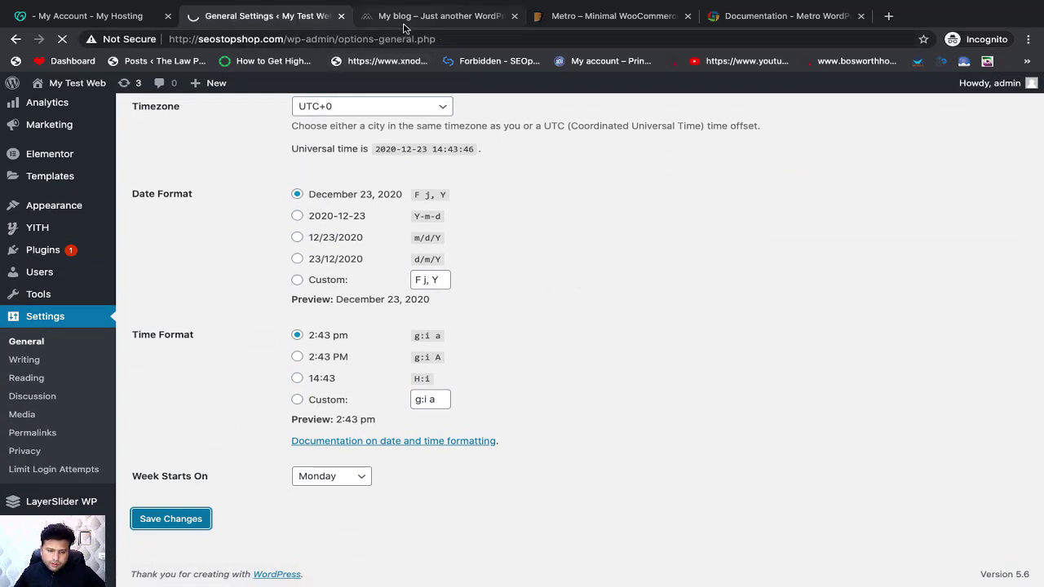
left_click(439, 16)
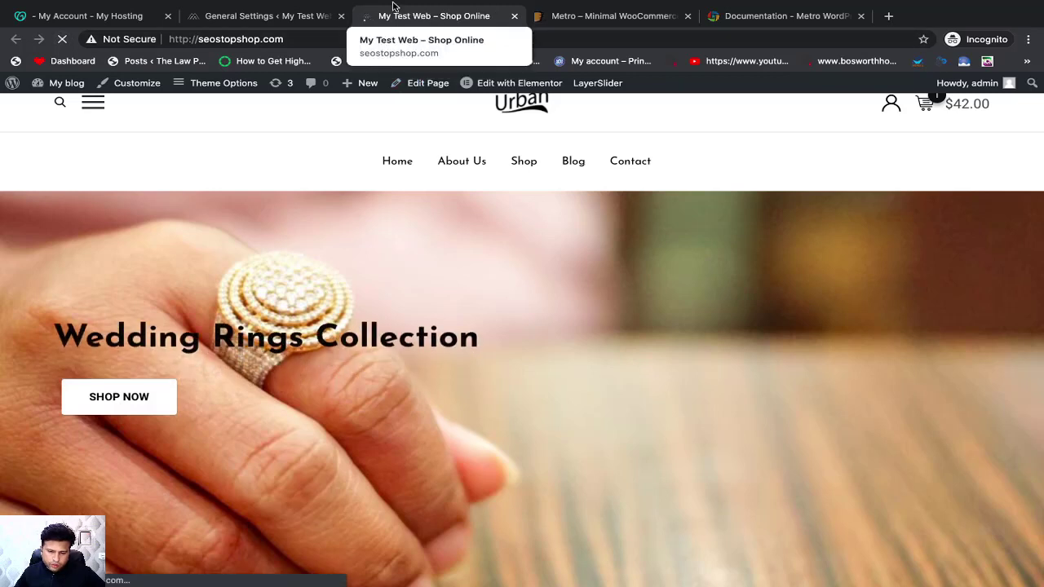
mouse_move(284, 18)
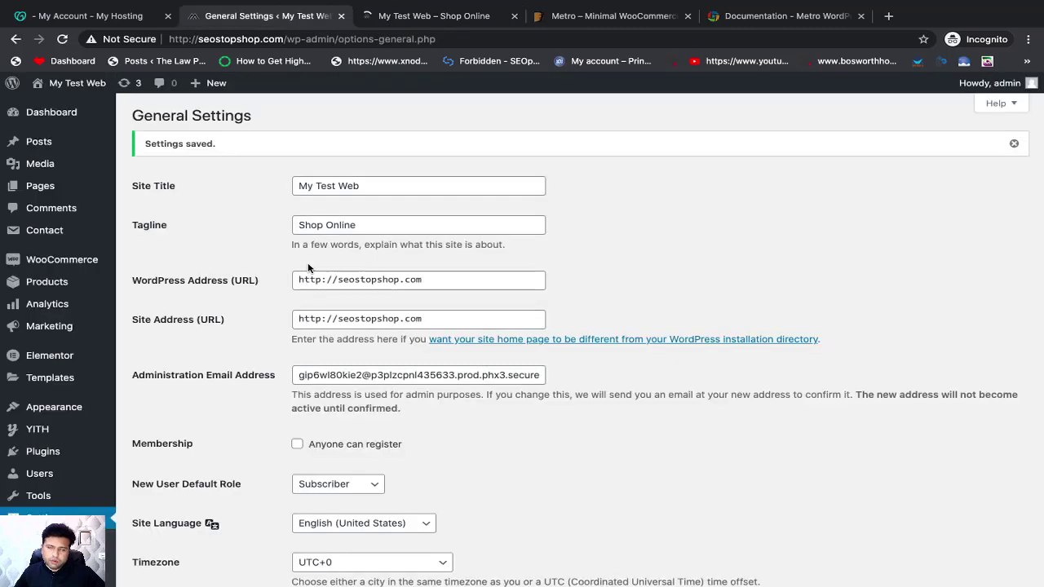
Open Writing Settings and review the Uncategorized default post category.
scroll("down", 3)
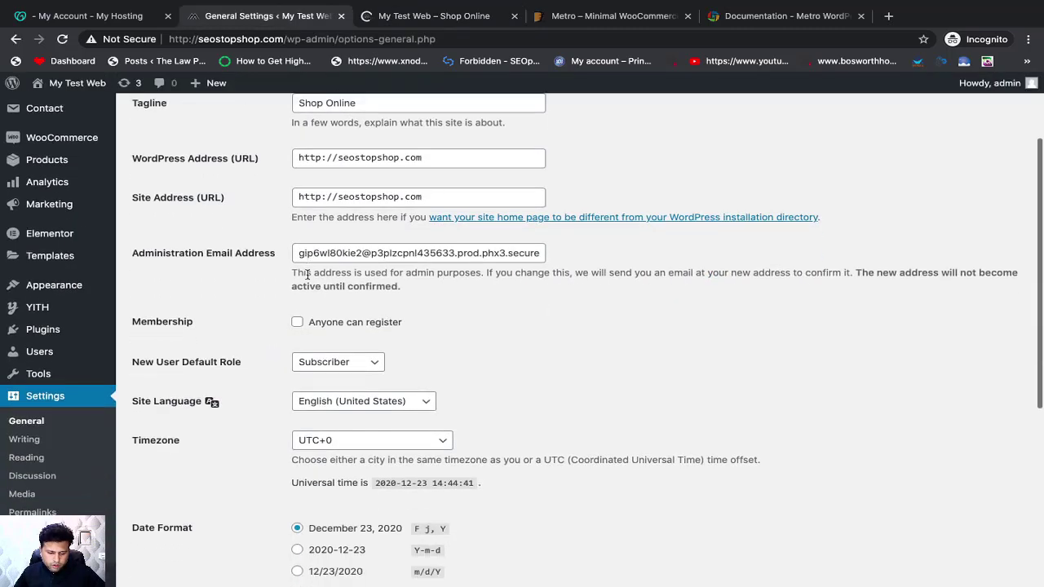
scroll("down", 3)
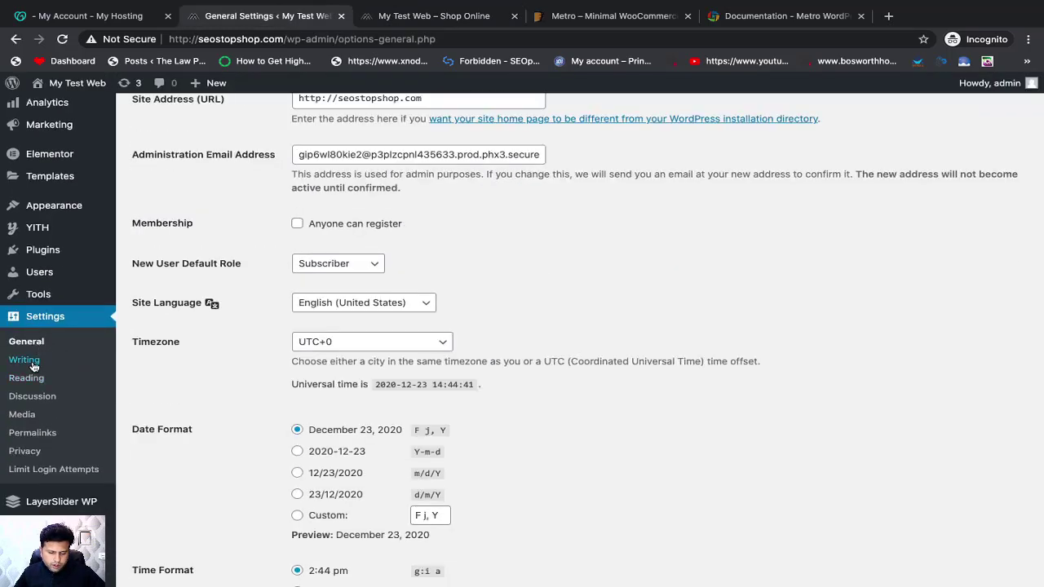
left_click(24, 359)
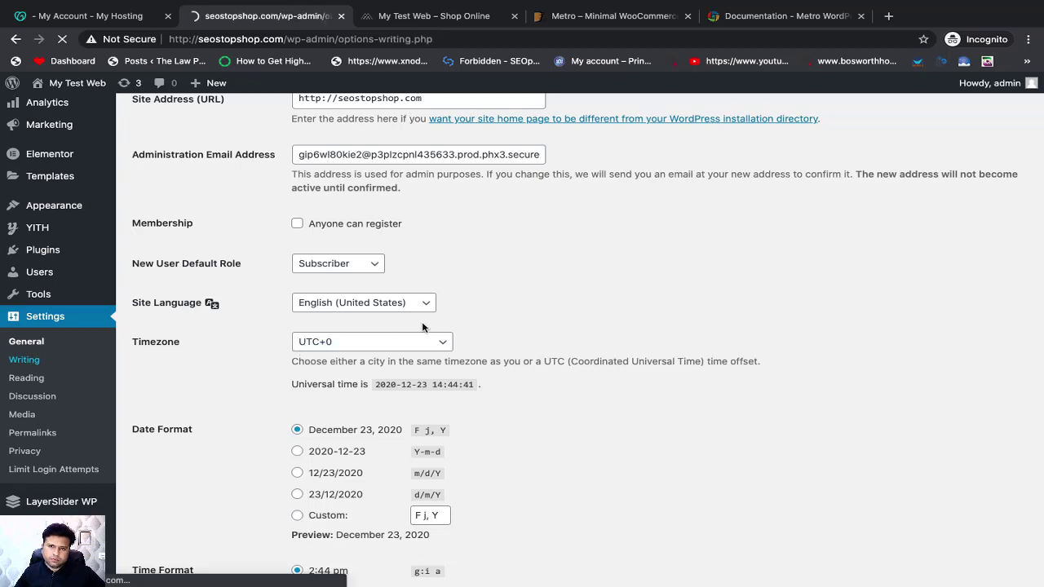
left_click(24, 359)
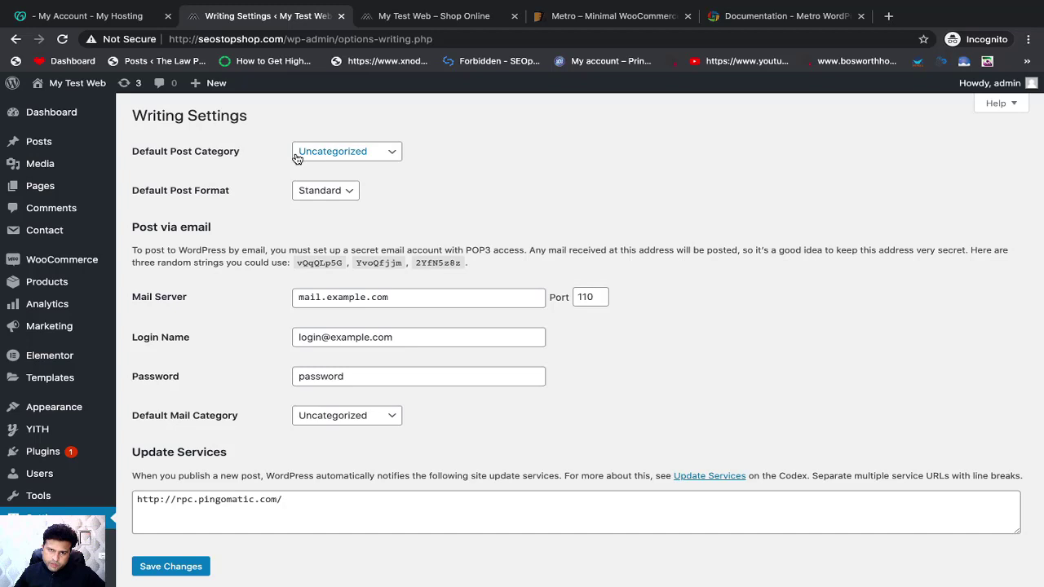
mouse_move(322, 154)
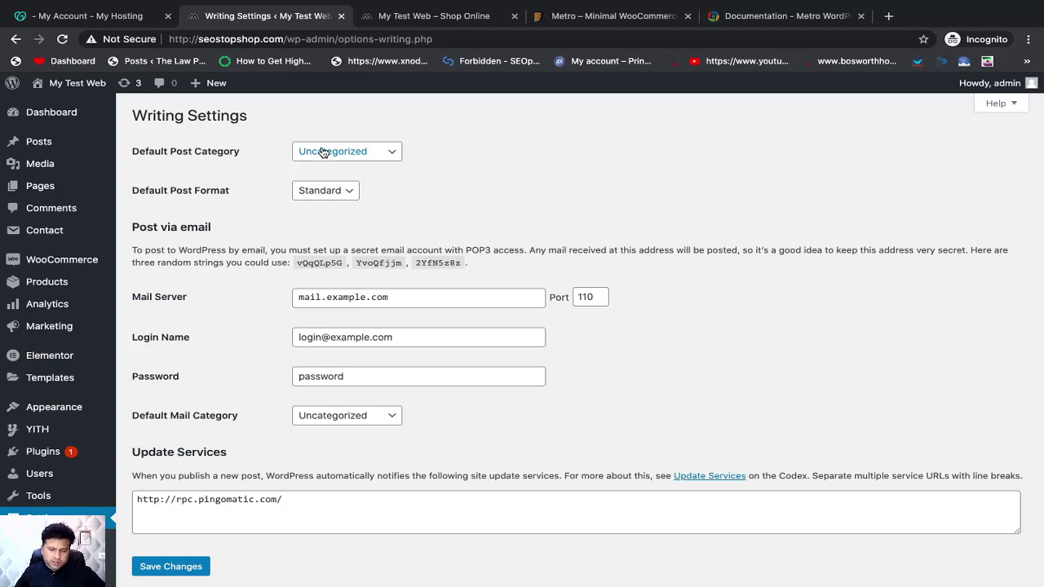
left_click(346, 151)
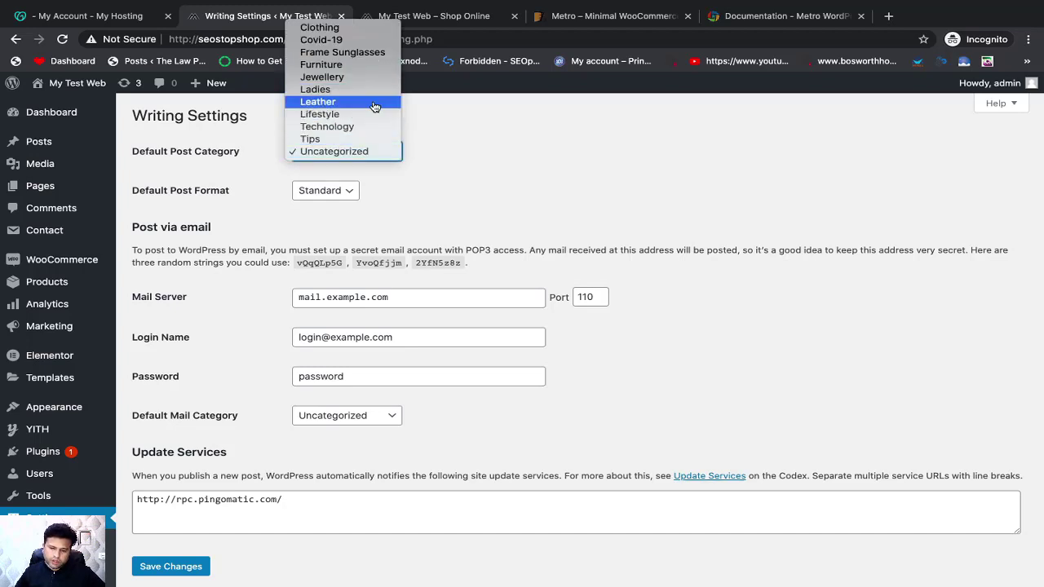
mouse_move(362, 101)
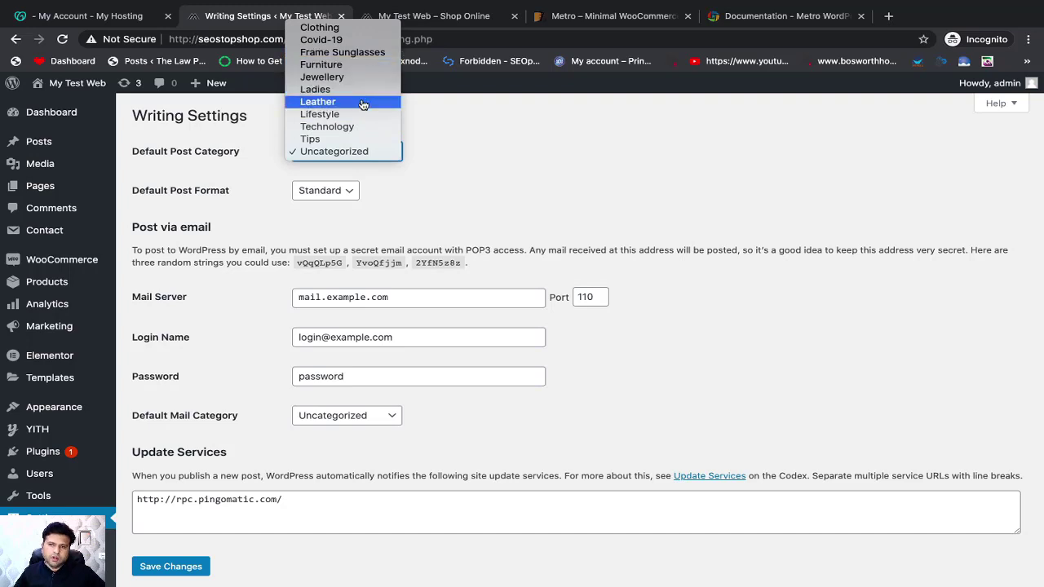
mouse_move(343, 139)
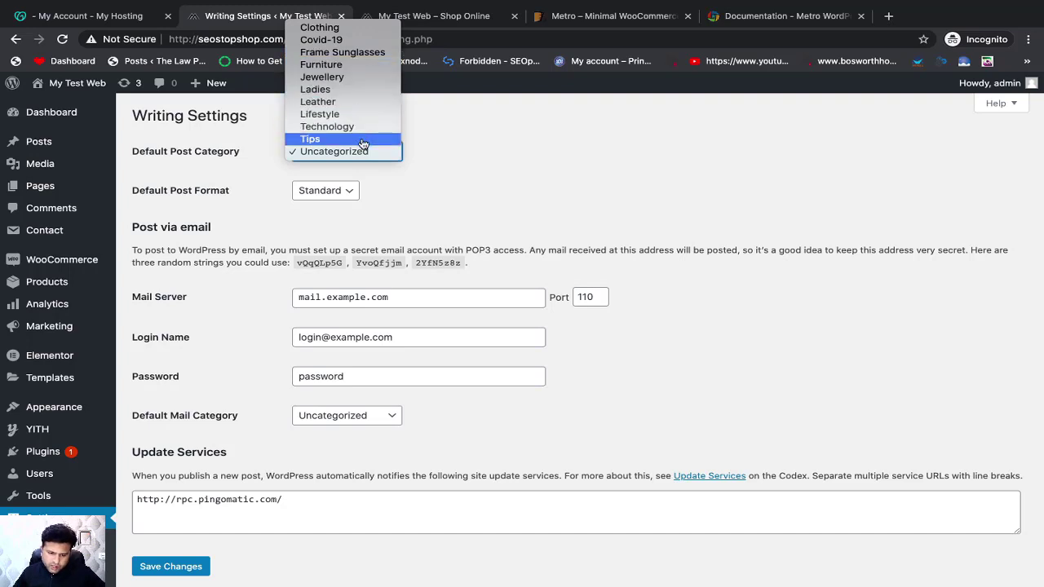
mouse_move(322, 76)
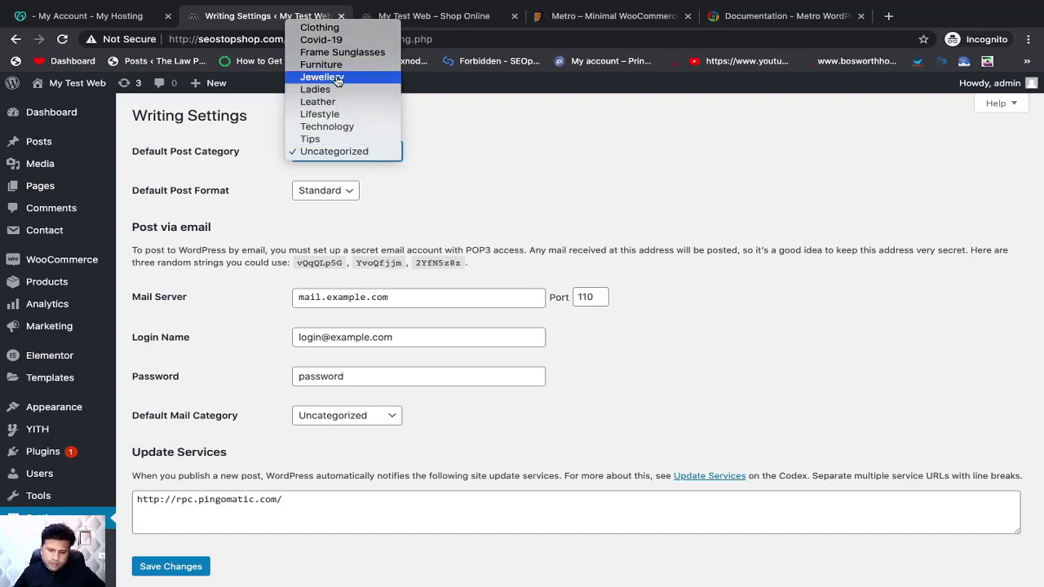
left_click(390, 218)
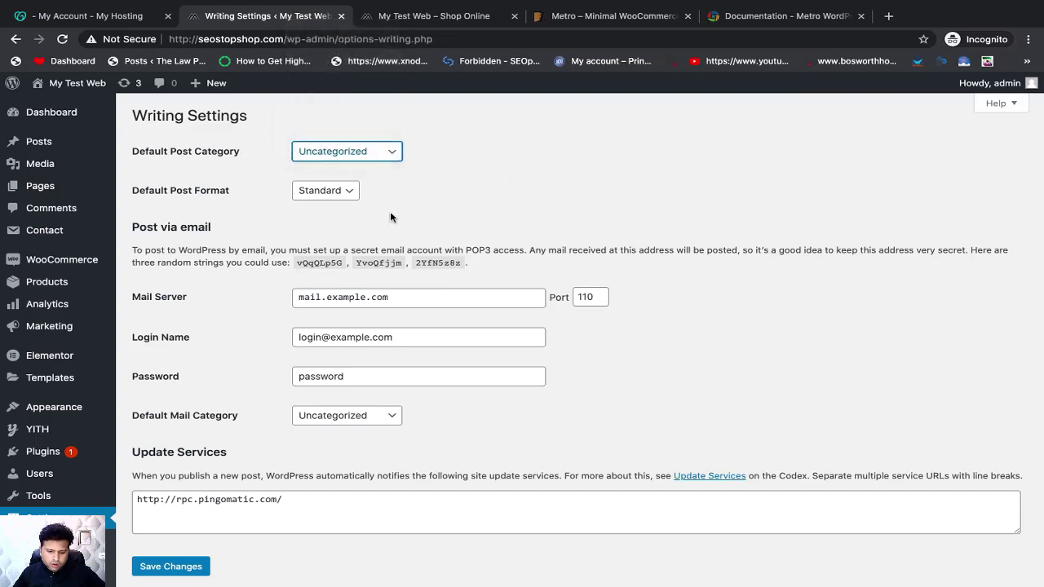
Browse the Default Post Format choices, leaving Standard selected.
left_click(325, 191)
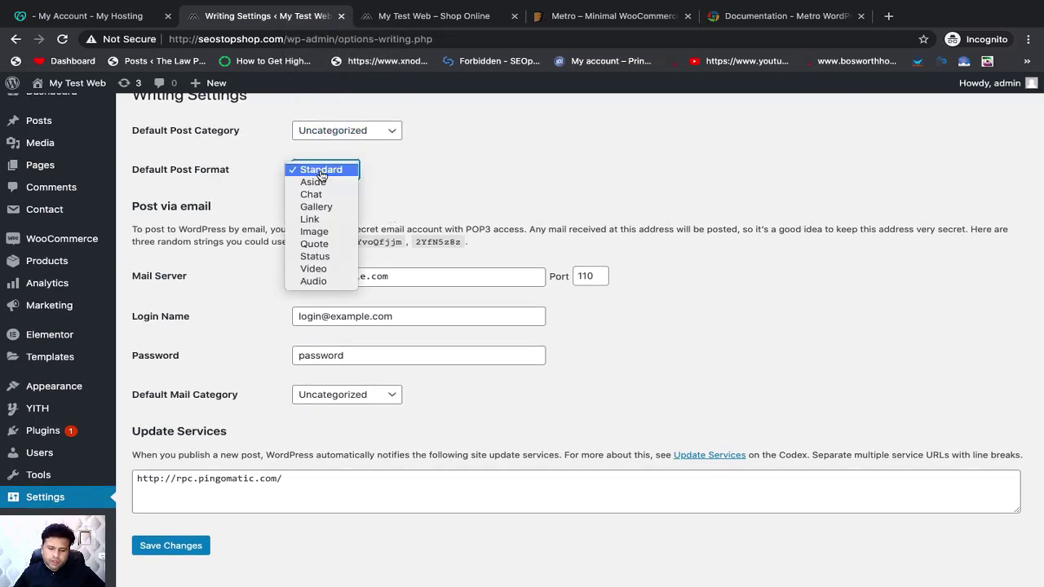
mouse_move(408, 218)
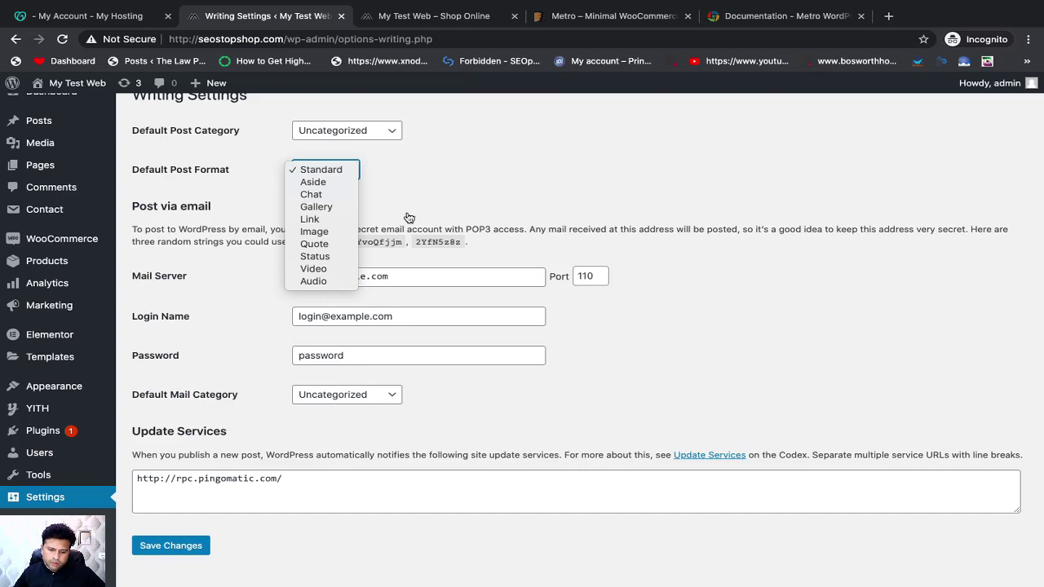
left_click(321, 169)
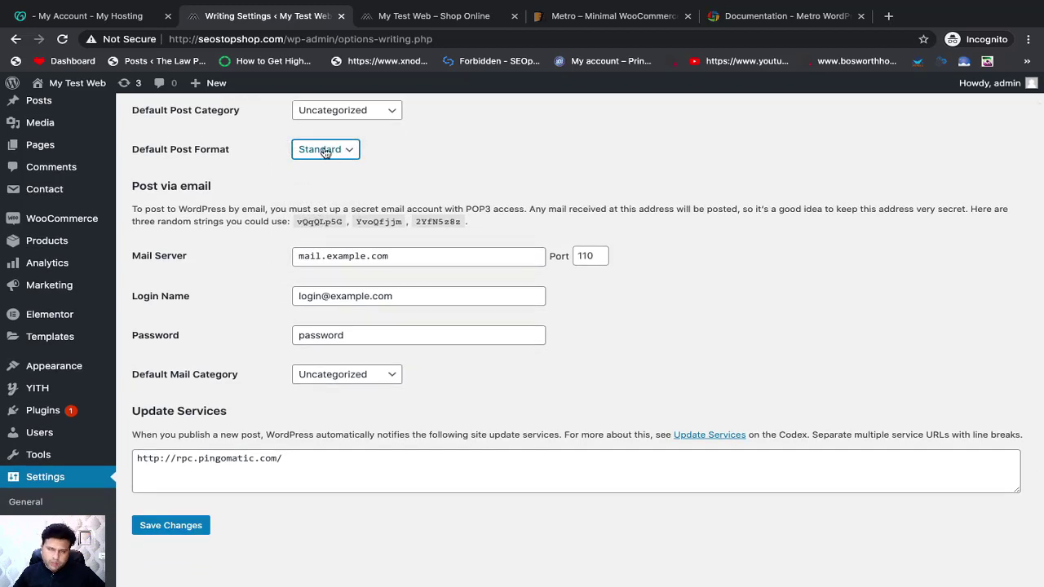
left_click(324, 149)
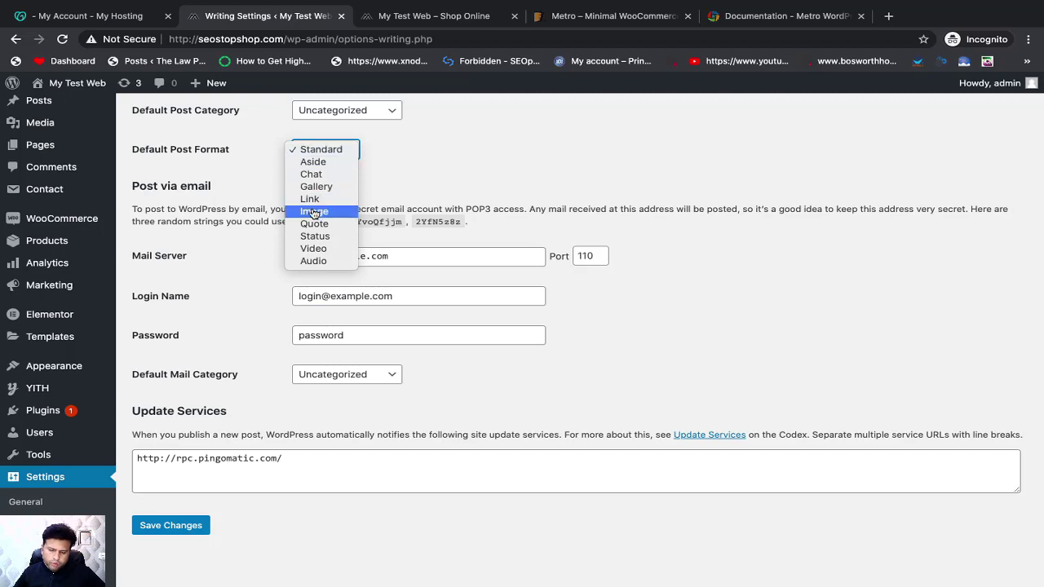
mouse_move(439, 196)
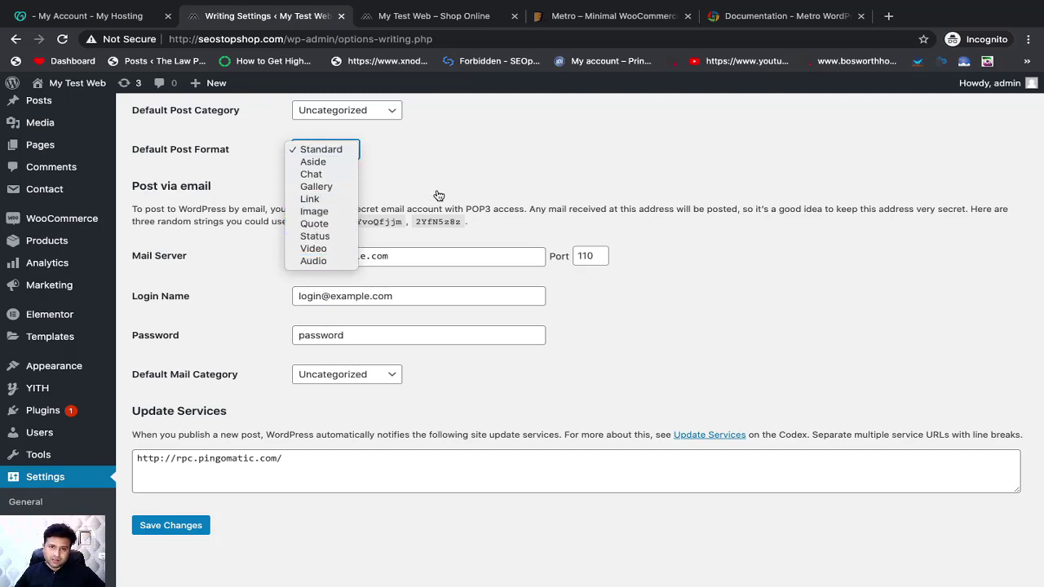
left_click(320, 149)
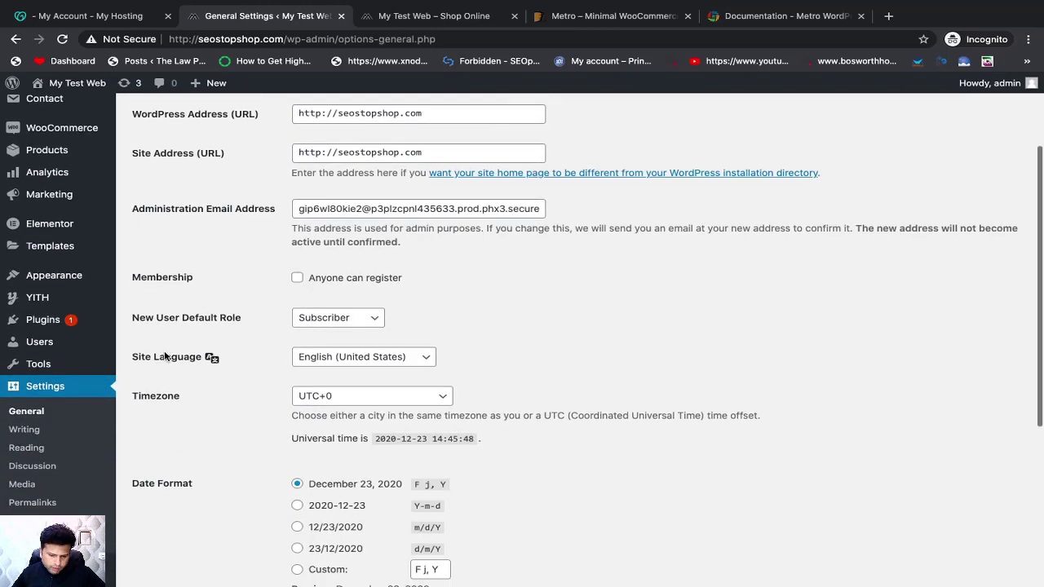
Open Reading Settings showing static homepage Home8 and Blog as posts page.
scroll("down", 3)
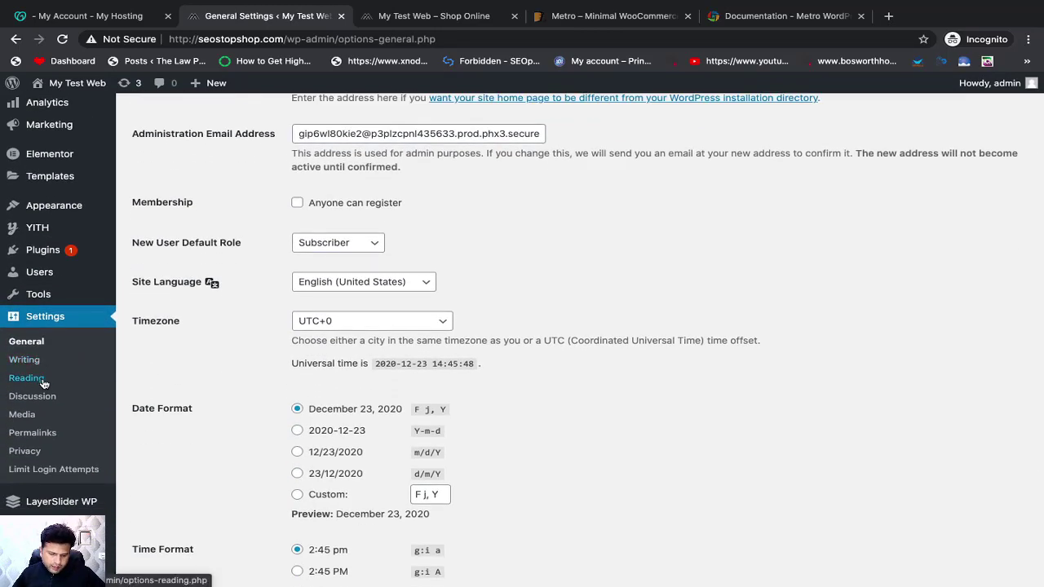
left_click(26, 378)
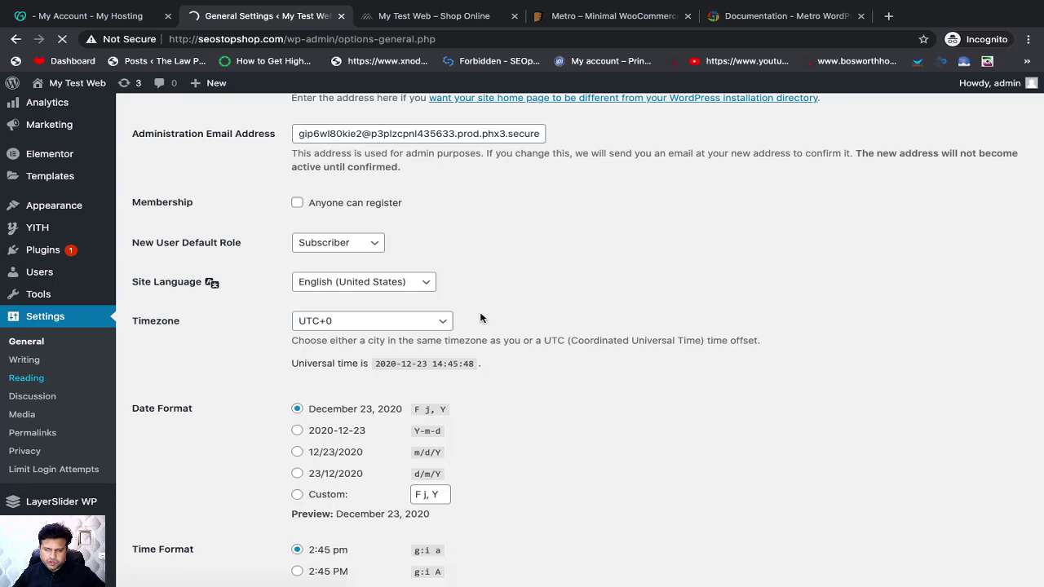
left_click(26, 378)
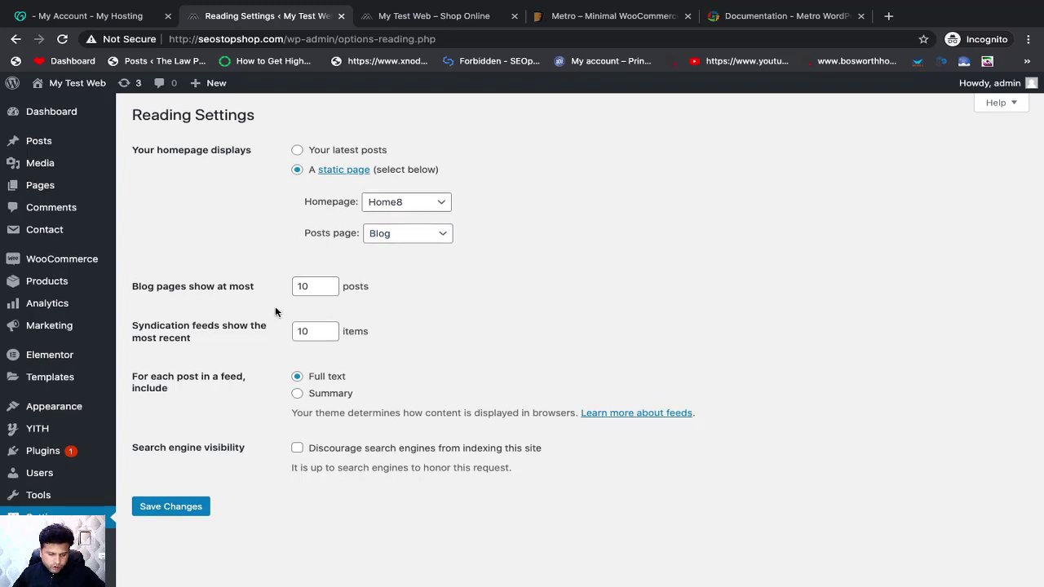
scroll("down", 3)
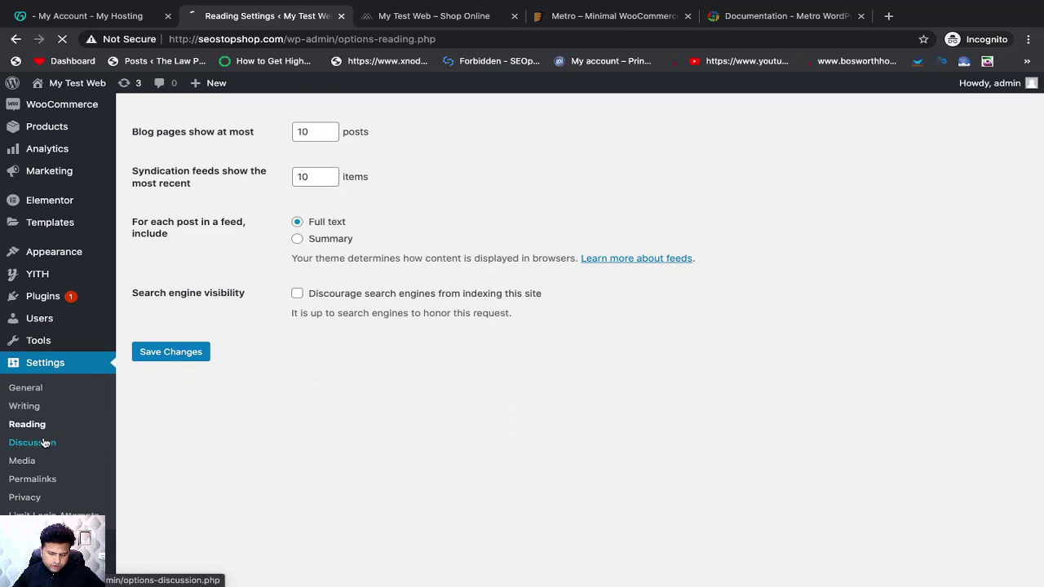
Open Discussion Settings and scroll to the comment moderation options.
left_click(32, 442)
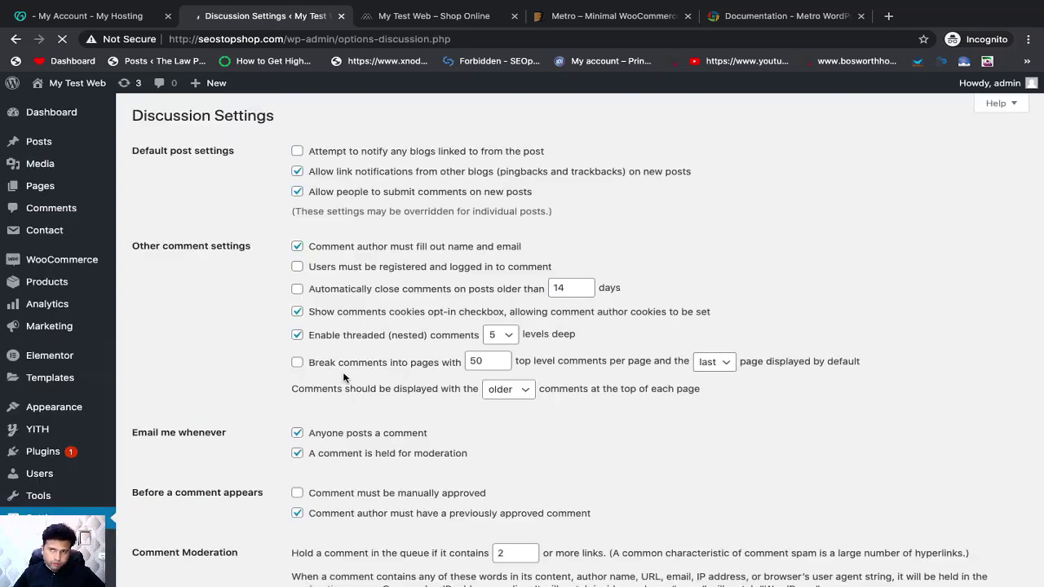
scroll("down", 3)
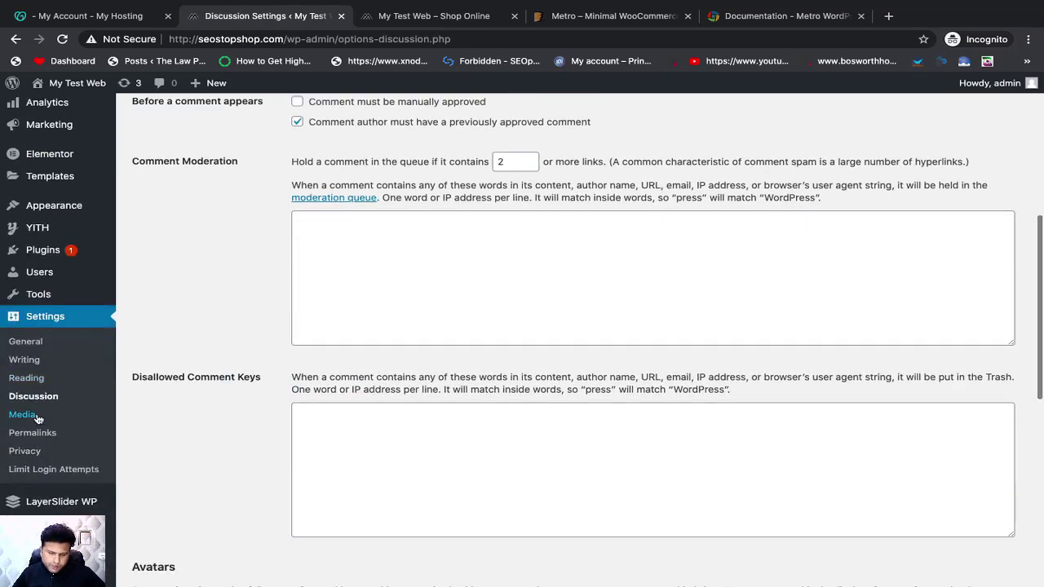
mouse_move(33, 433)
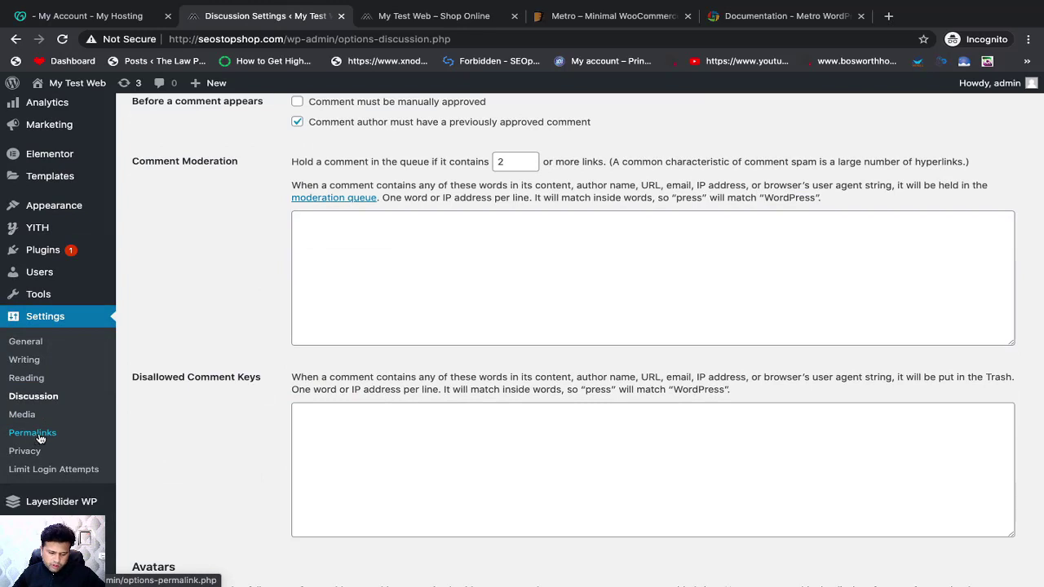
left_click(31, 432)
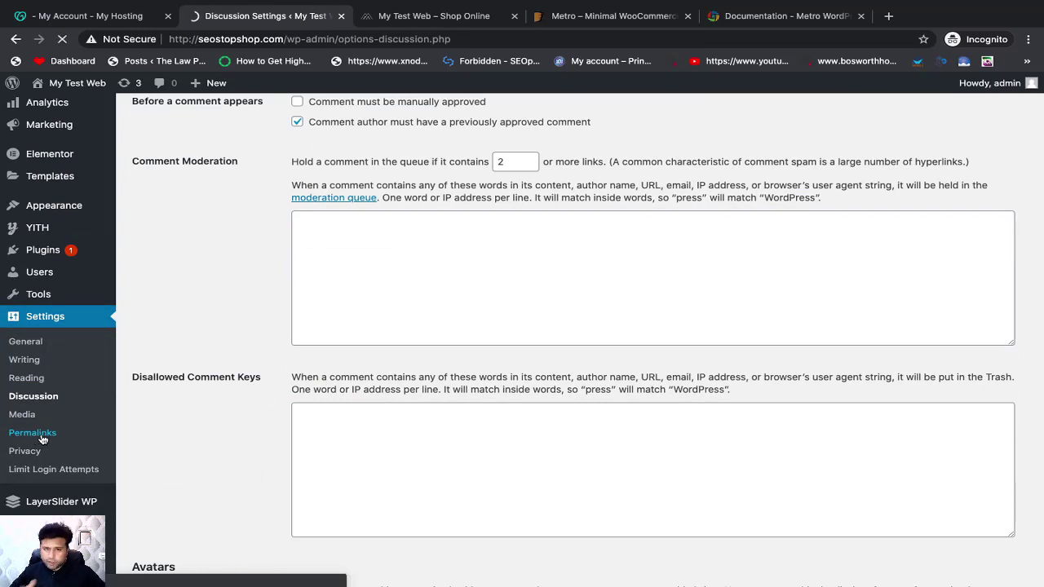
Open Permalink Settings, then view the site's About Us page in the other tab.
left_click(31, 432)
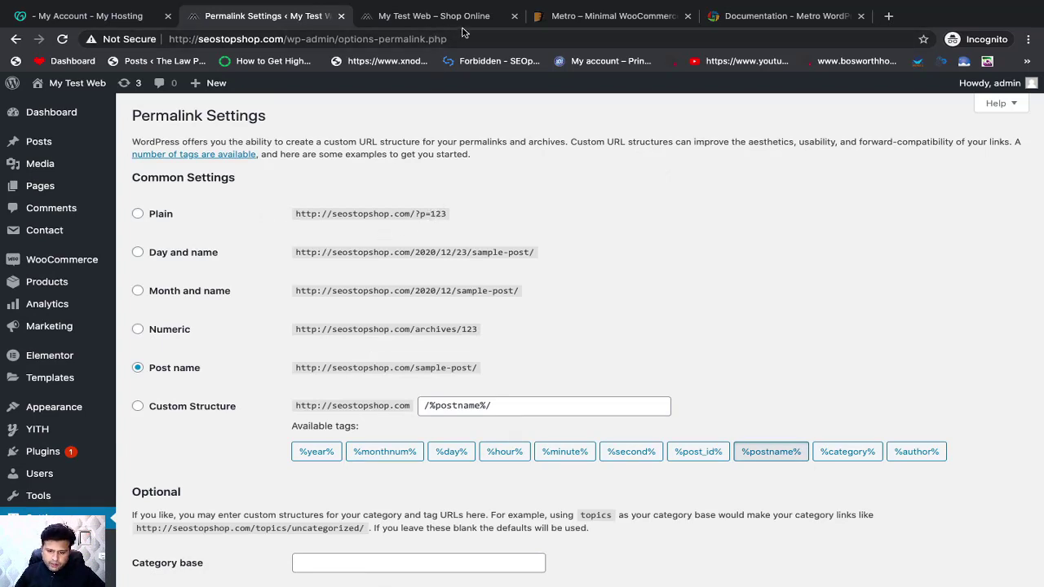
left_click(433, 16)
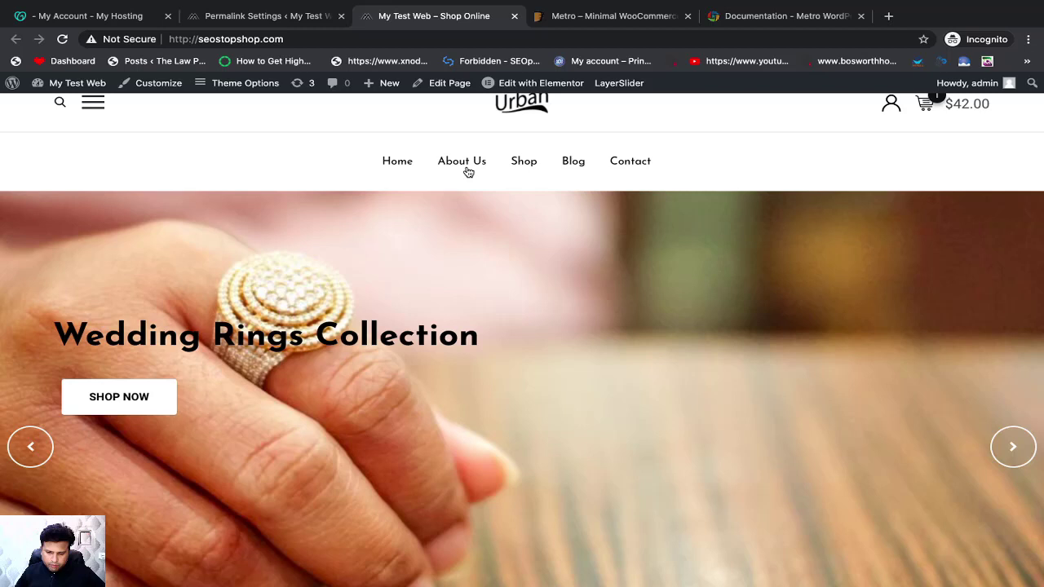
left_click(462, 160)
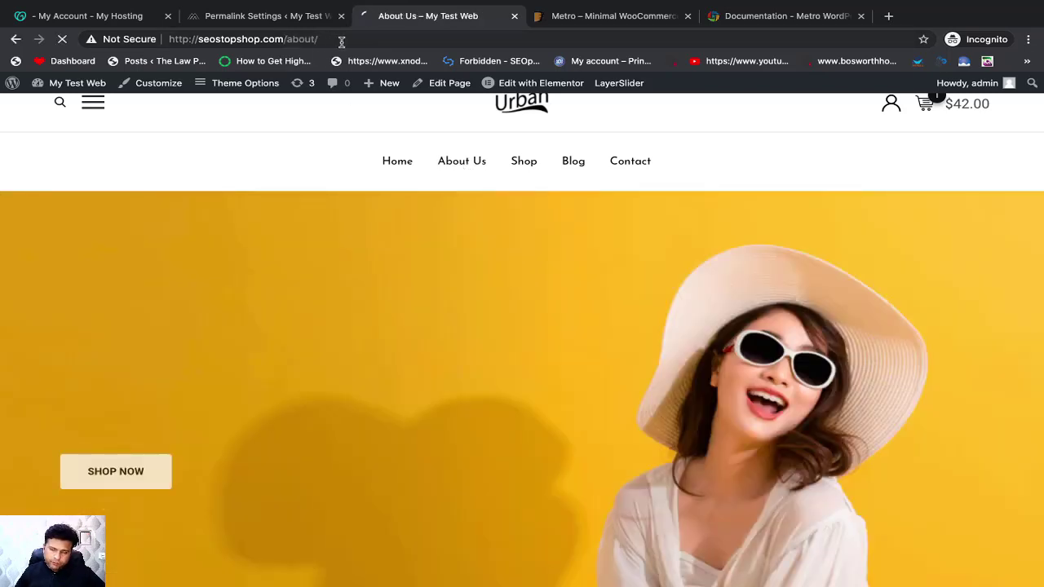
Return to Permalink Settings and select the Post name example URL.
left_click(261, 15)
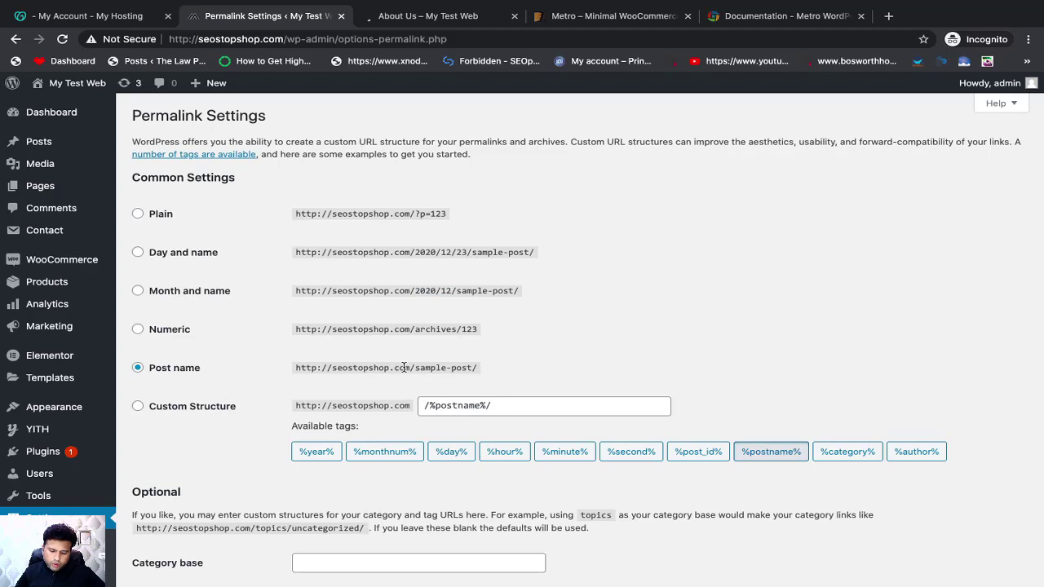
double_click(386, 367)
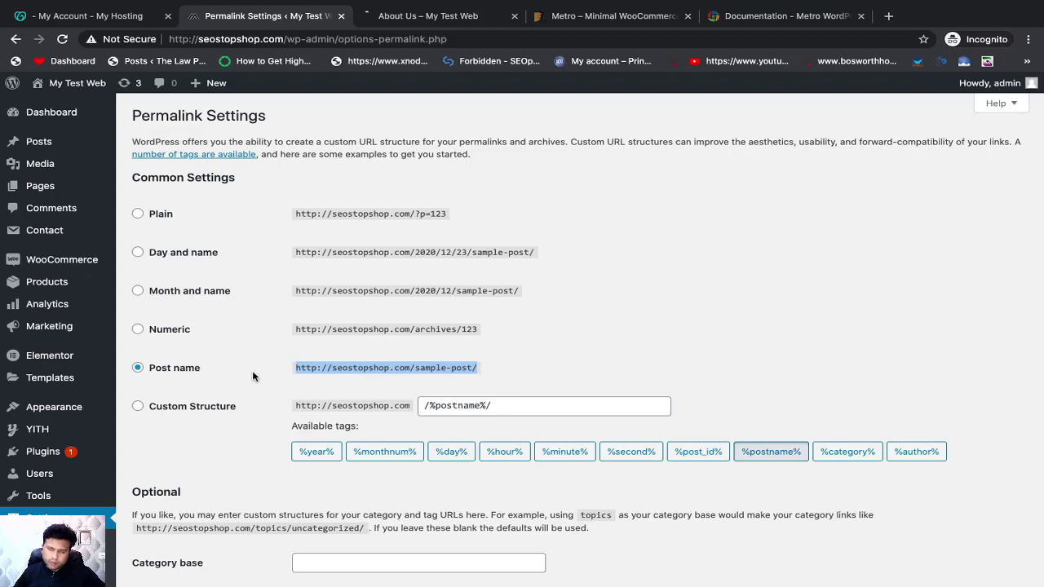
scroll("down", 3)
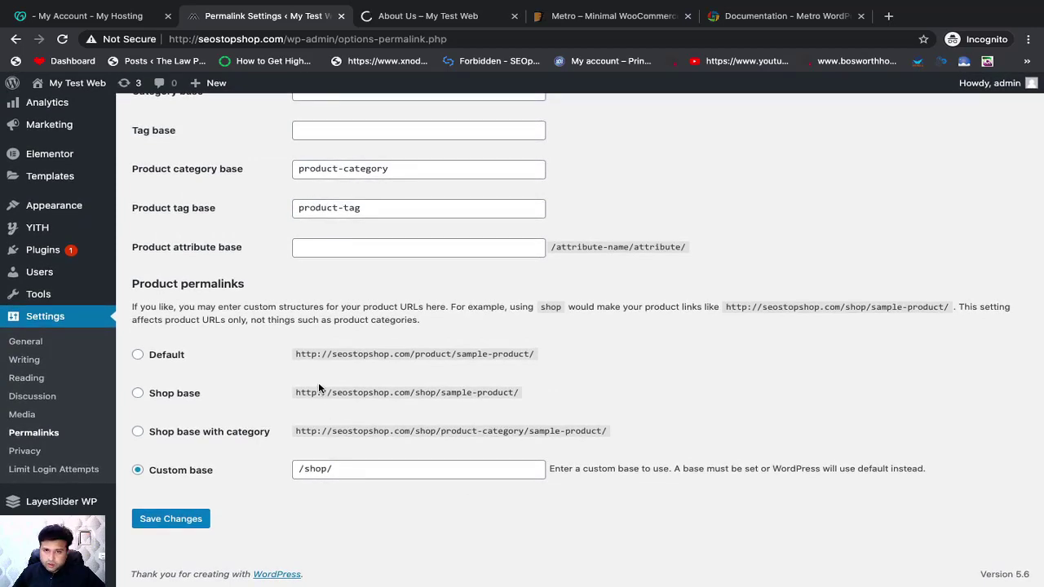
scroll("up", 3)
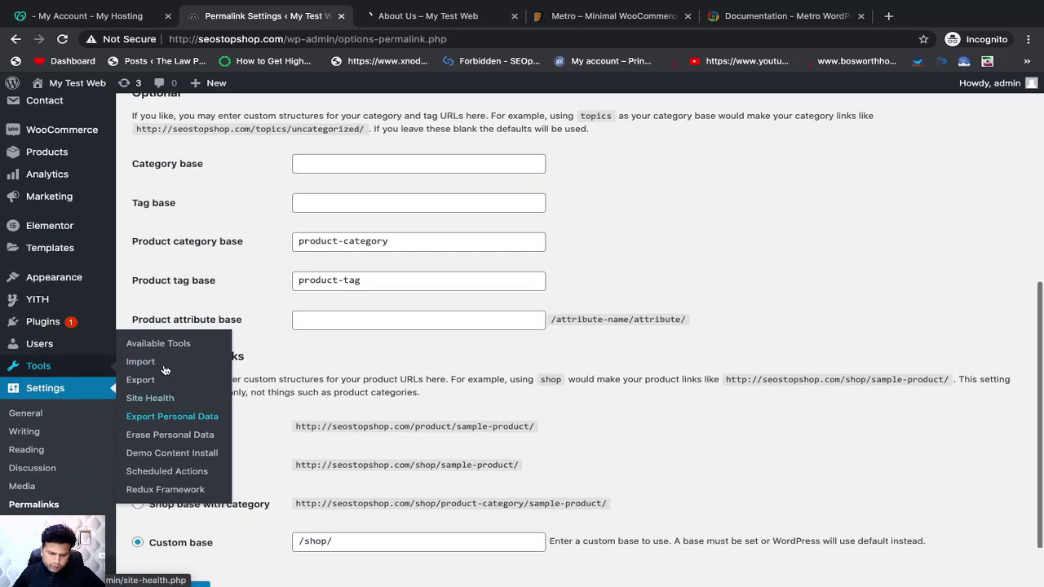
mouse_move(141, 380)
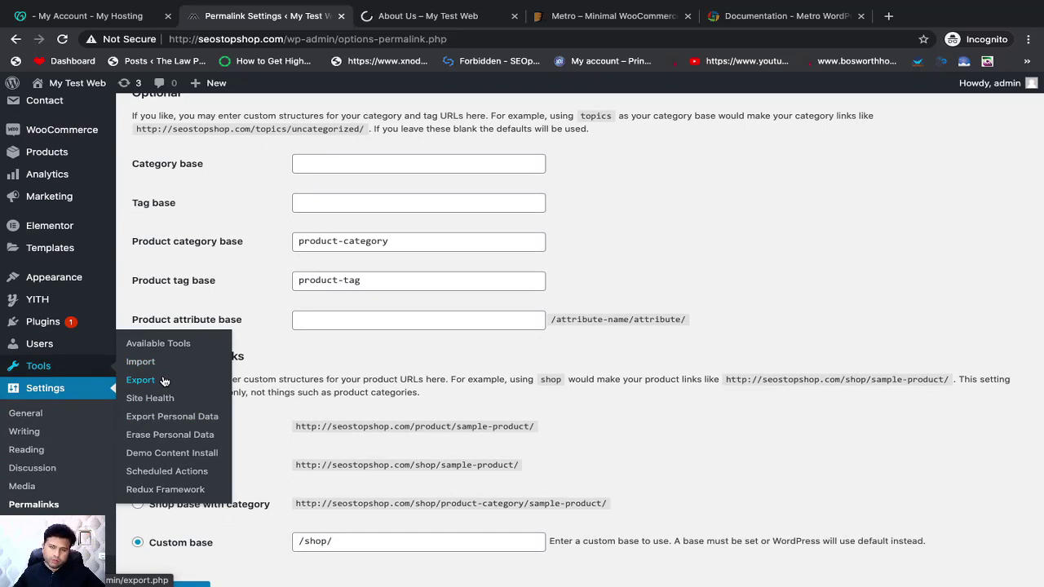
mouse_move(143, 380)
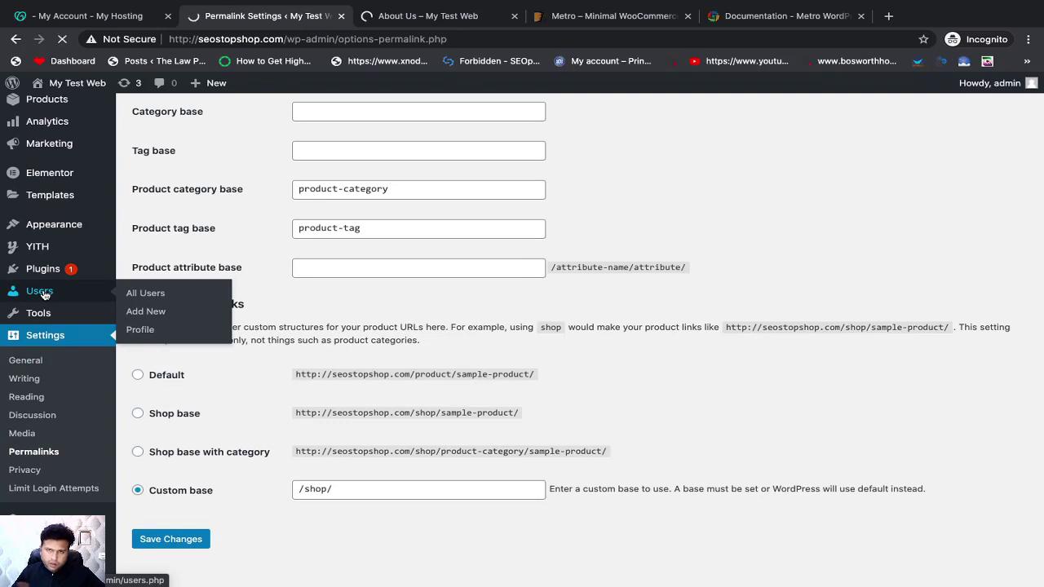
Open the Users list and scroll past the single Administrator account.
left_click(145, 293)
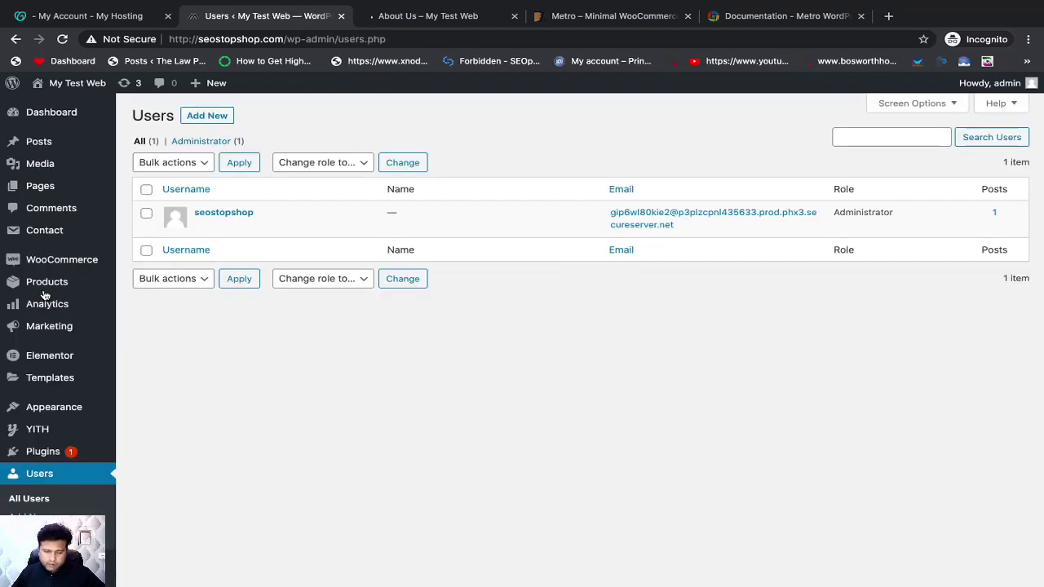
mouse_move(353, 206)
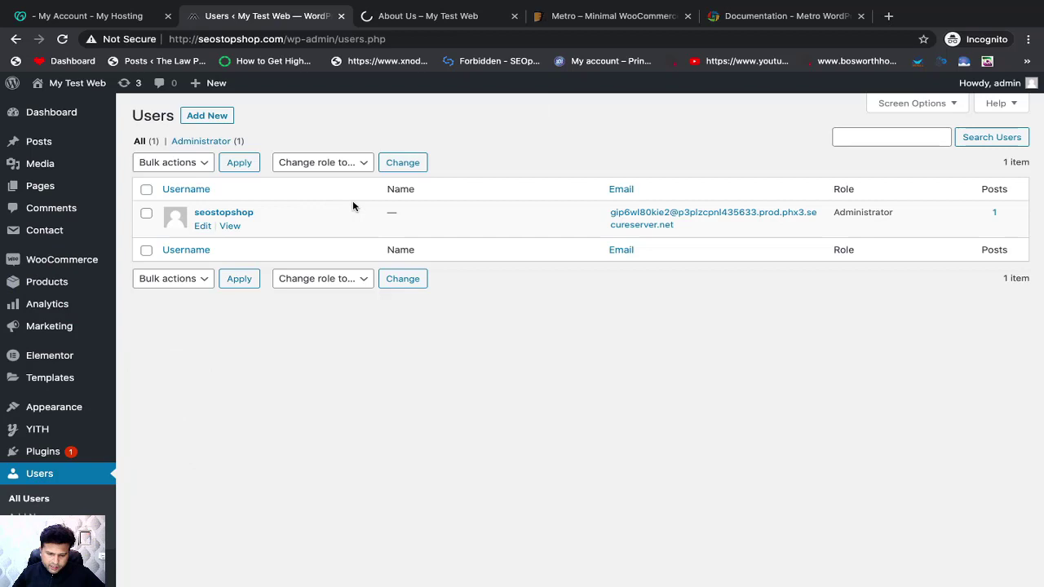
mouse_move(265, 339)
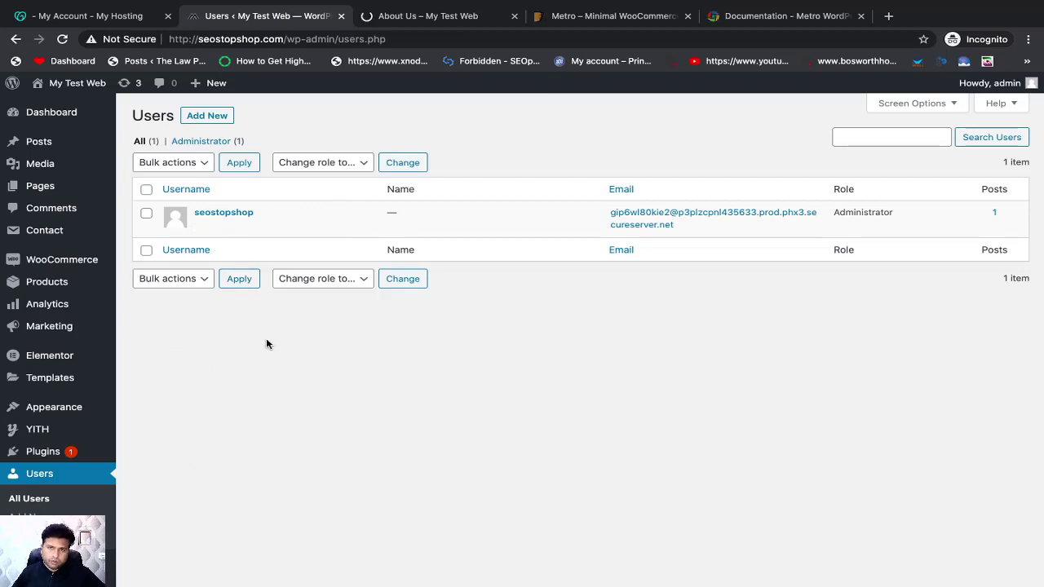
scroll("down", 3)
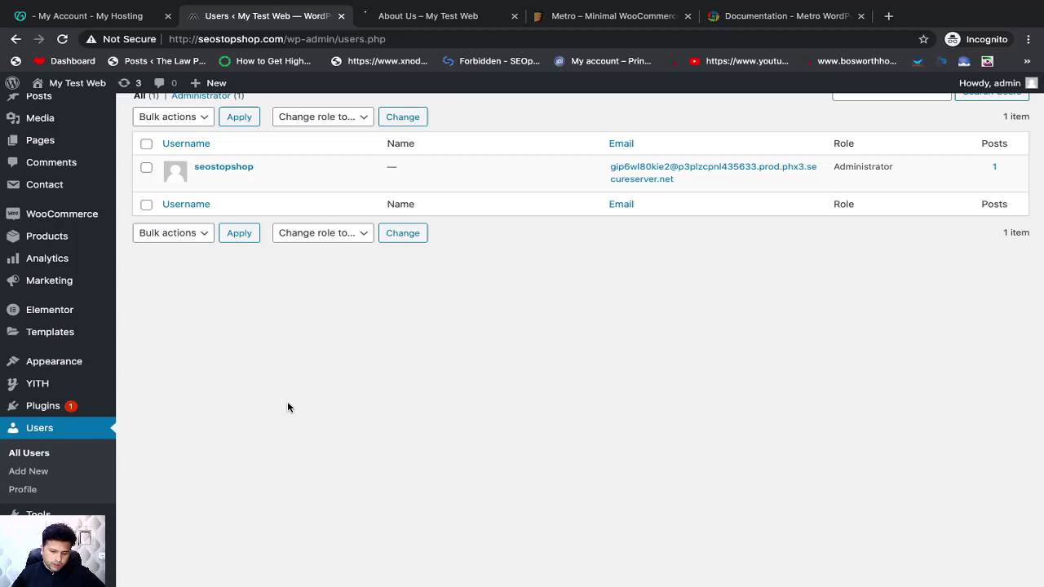
left_click(40, 185)
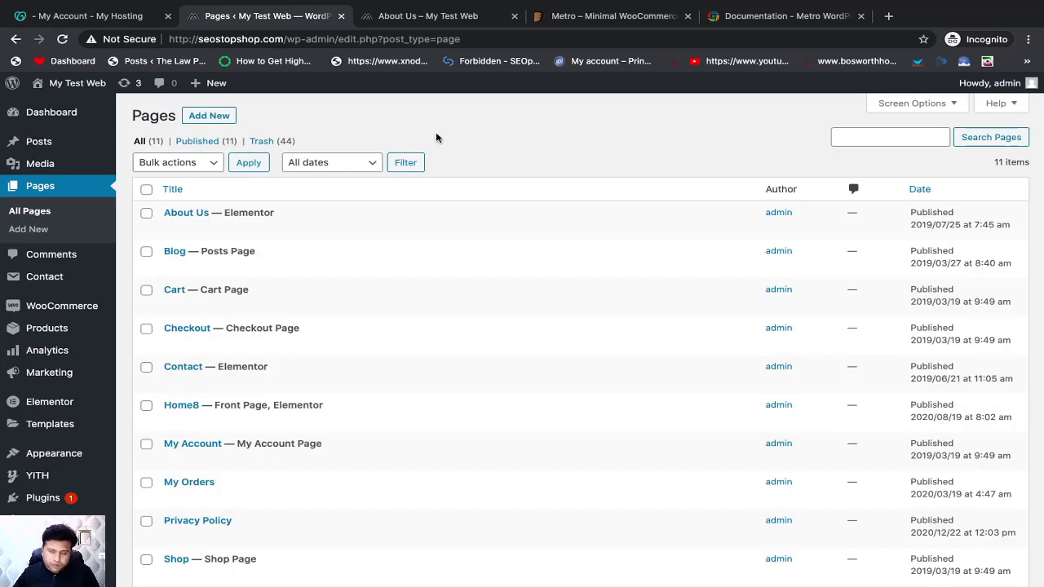
scroll("down", 3)
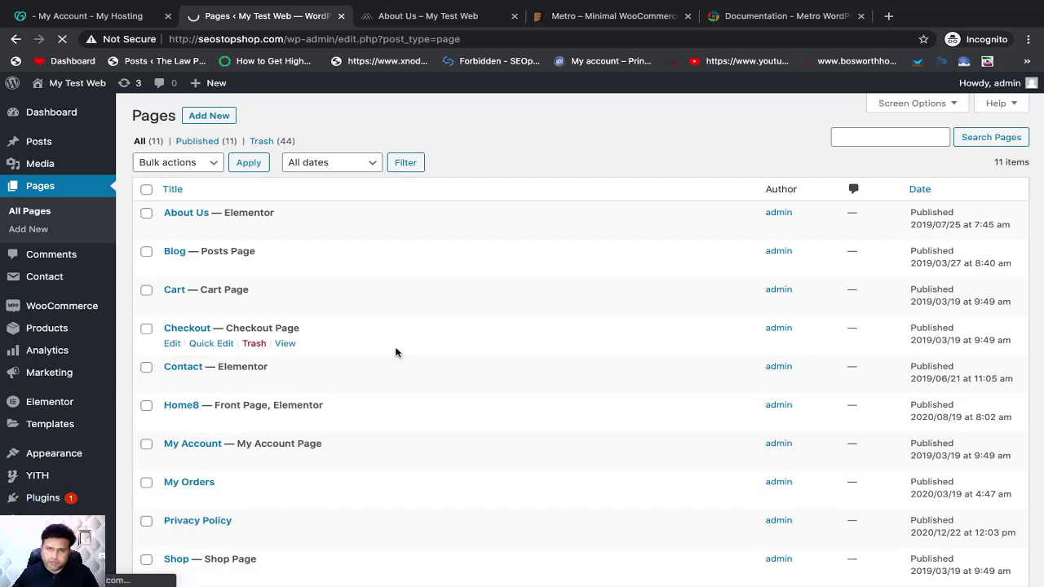
Search Add Plugins for 'Contact form 7', finding the plugin already active.
left_click(42, 498)
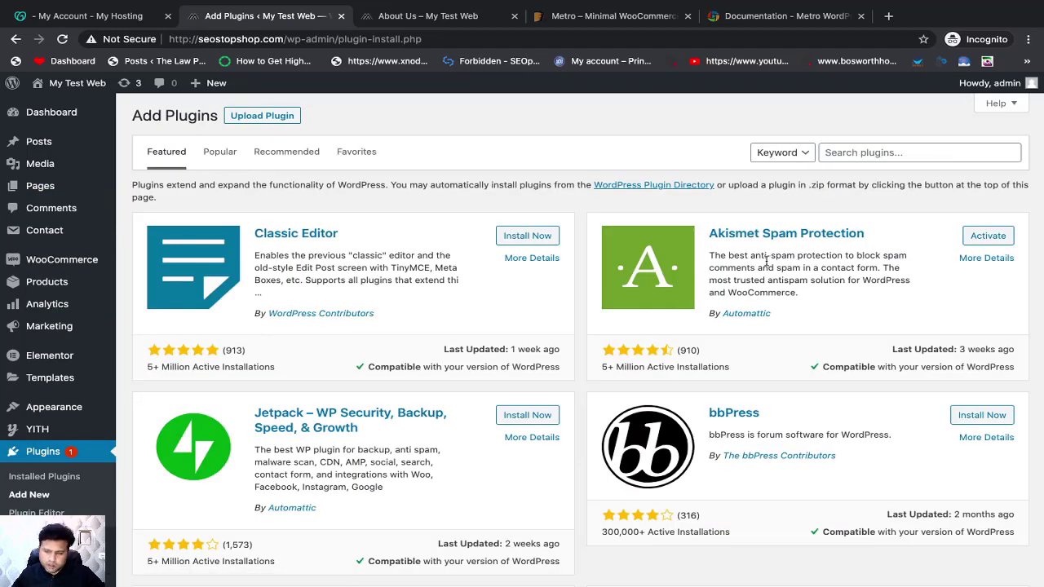
type("C")
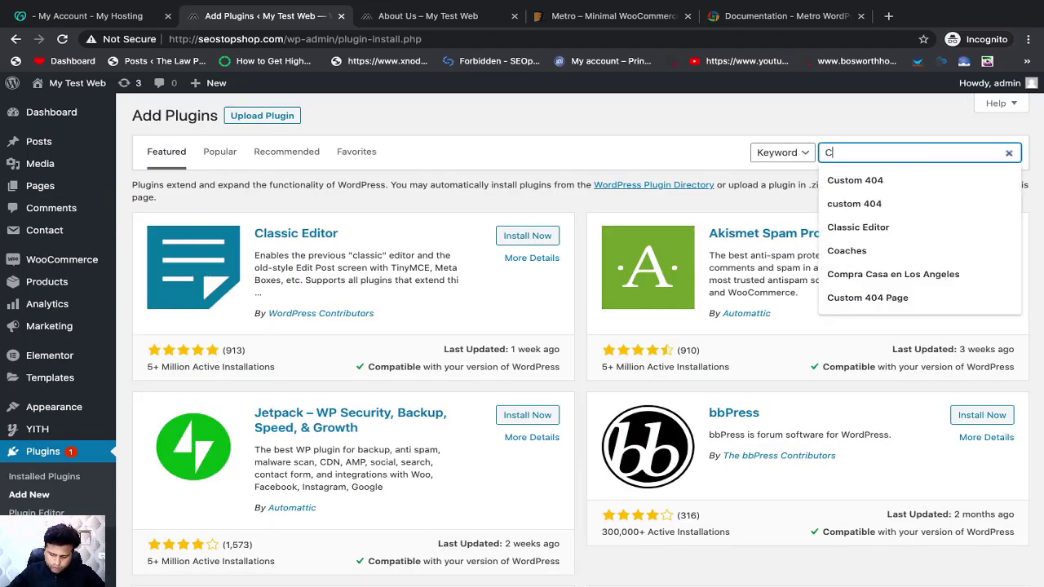
type("Contact fo")
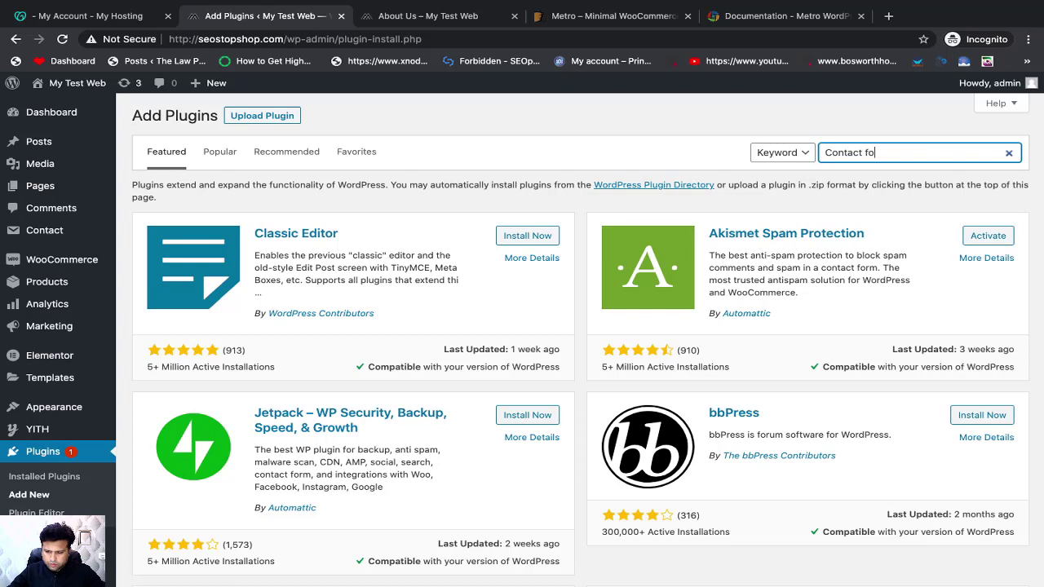
type("rm 7")
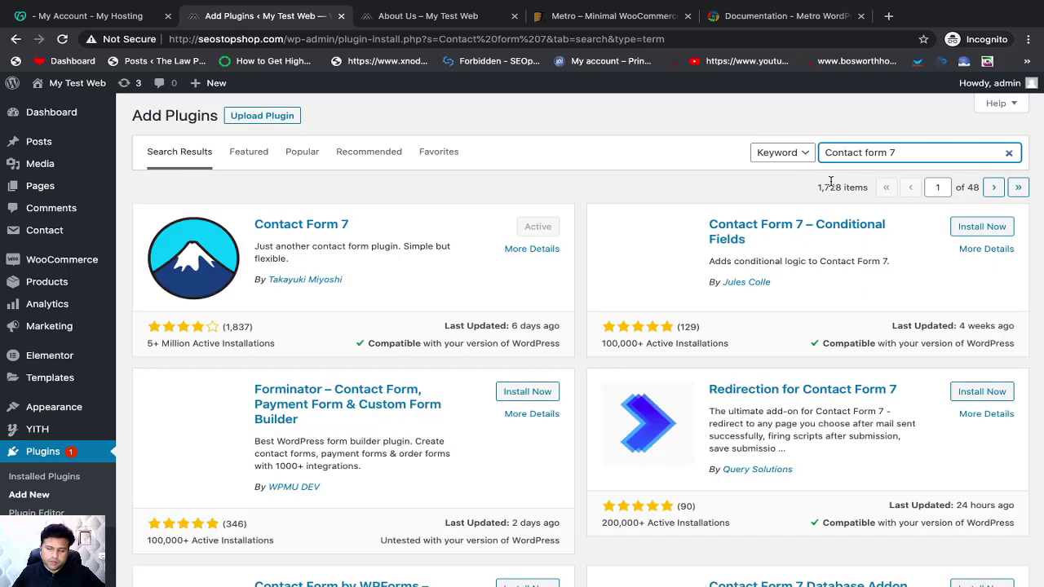
mouse_move(492, 194)
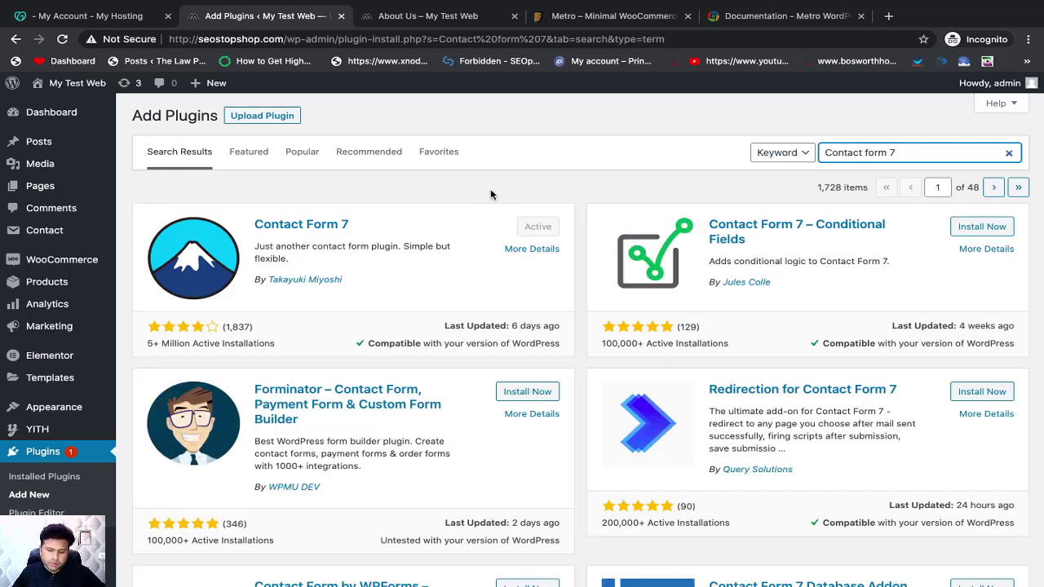
mouse_move(548, 235)
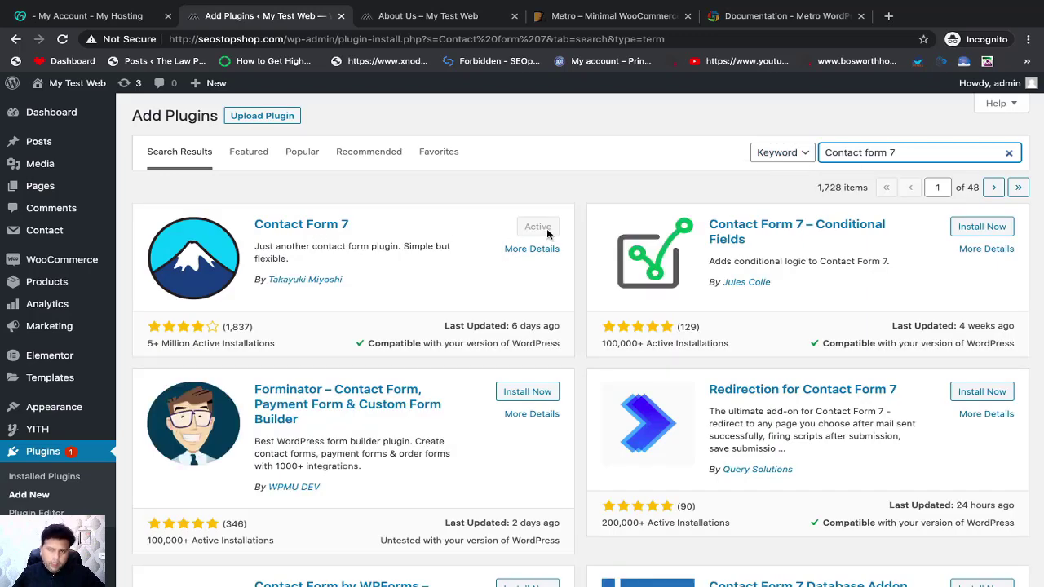
mouse_move(187, 257)
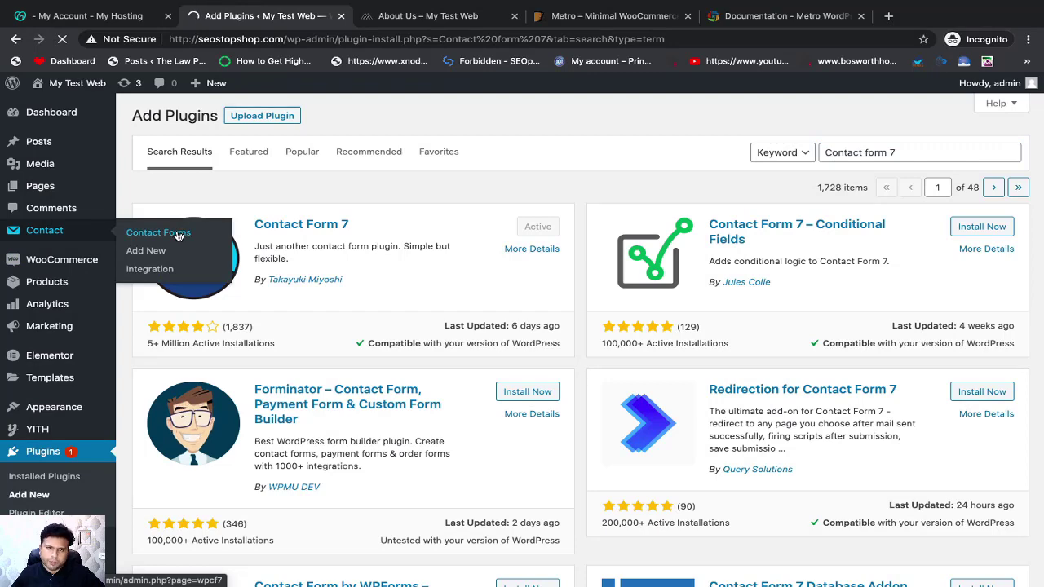
Open Contact > Contact Forms and scroll through the five forms.
left_click(158, 232)
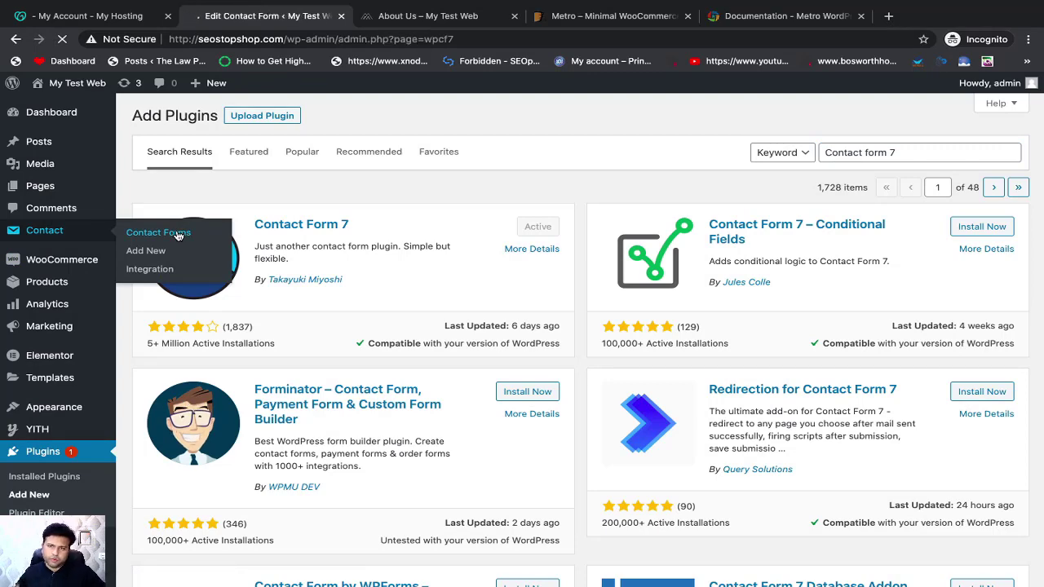
left_click(159, 233)
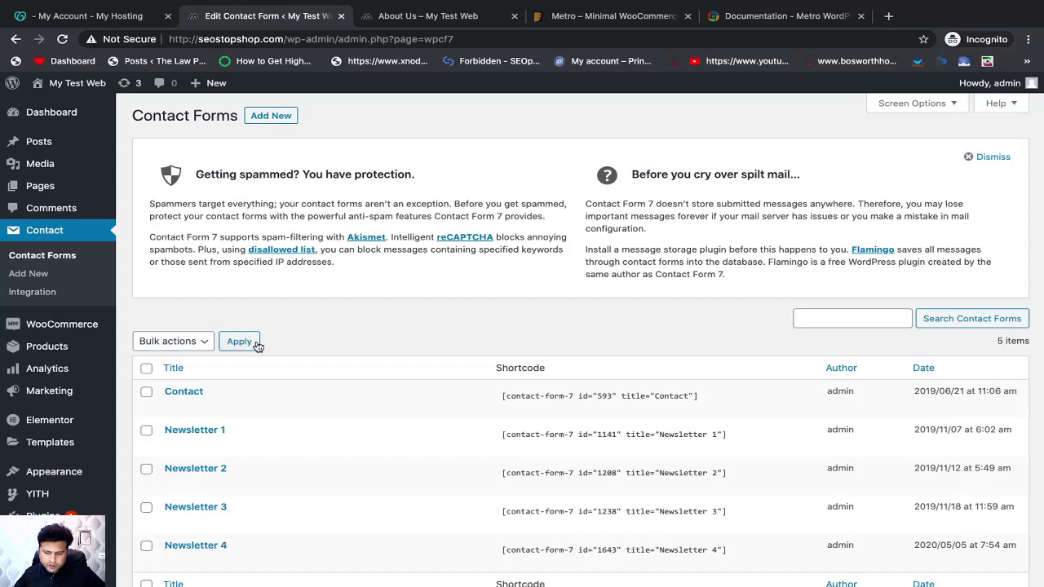
scroll("down", 3)
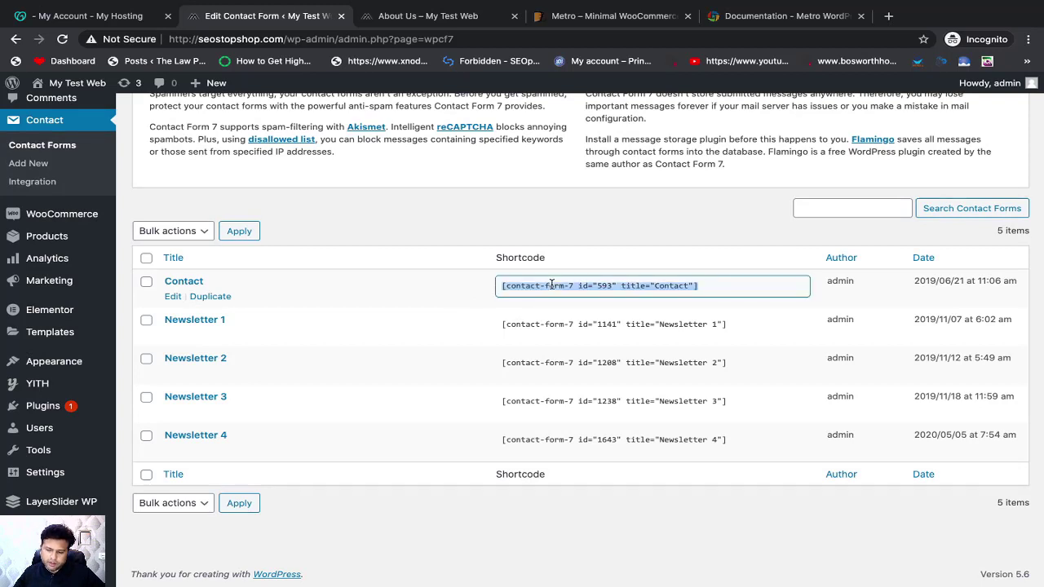
mouse_move(305, 463)
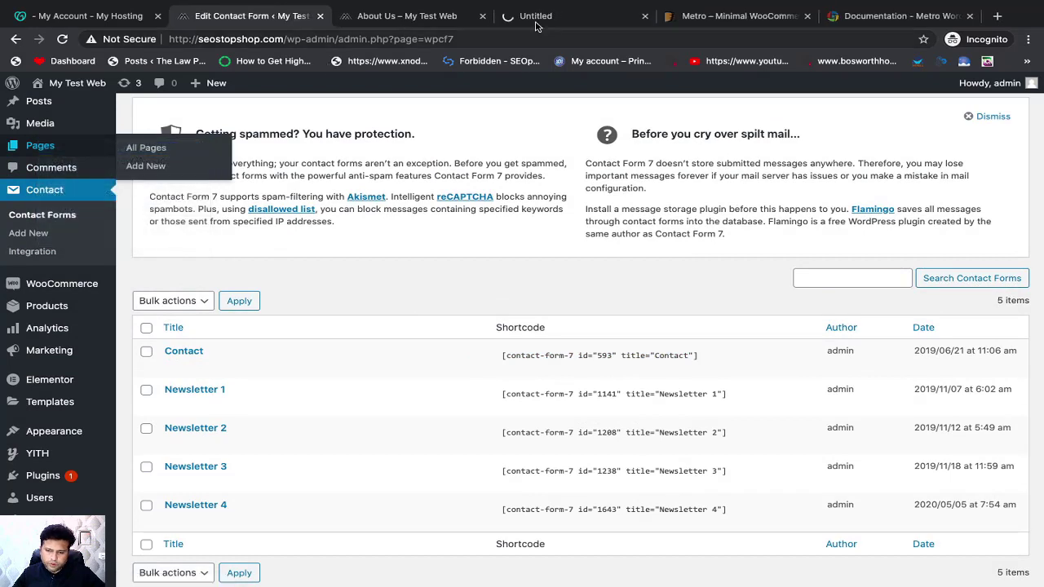
Open All Pages in a new tab and open the Contact page for editing.
left_click(146, 148)
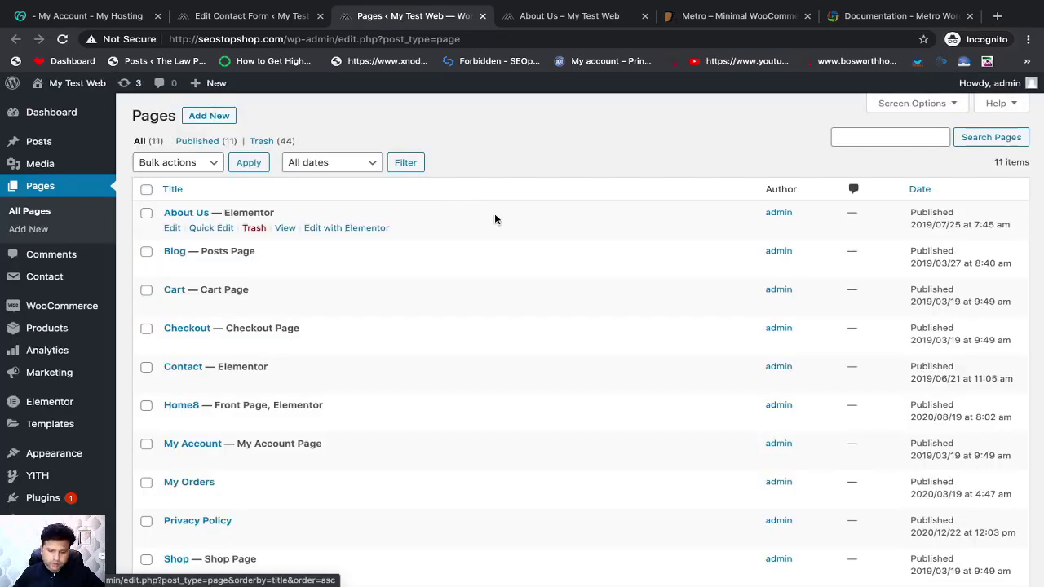
scroll("down", 3)
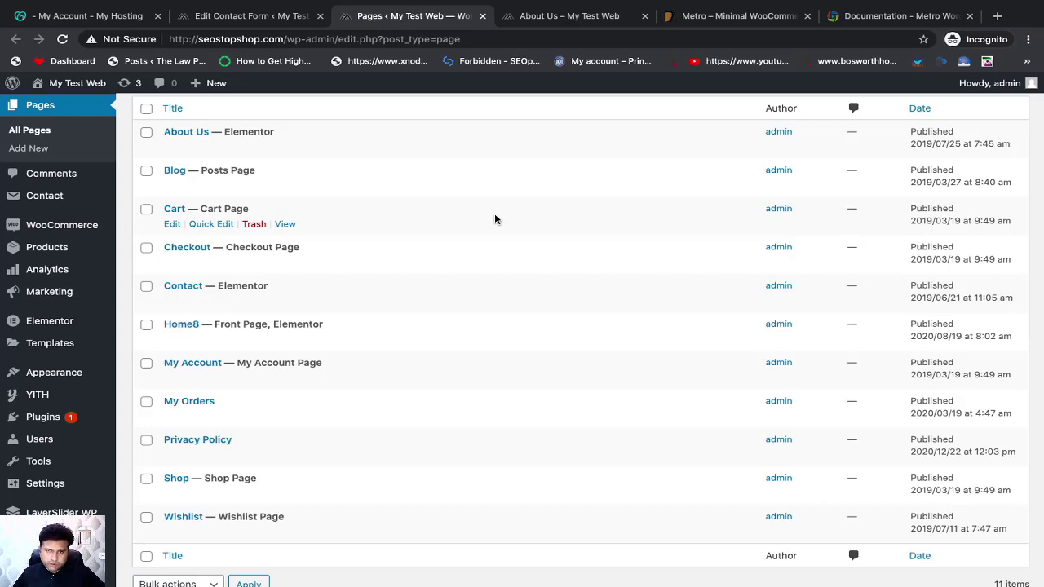
mouse_move(247, 466)
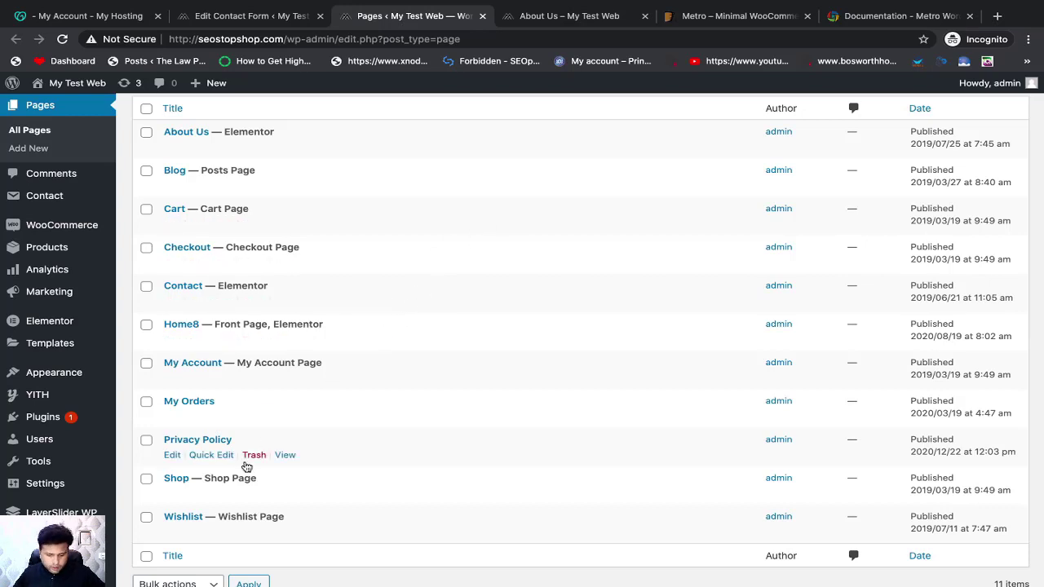
mouse_move(183, 286)
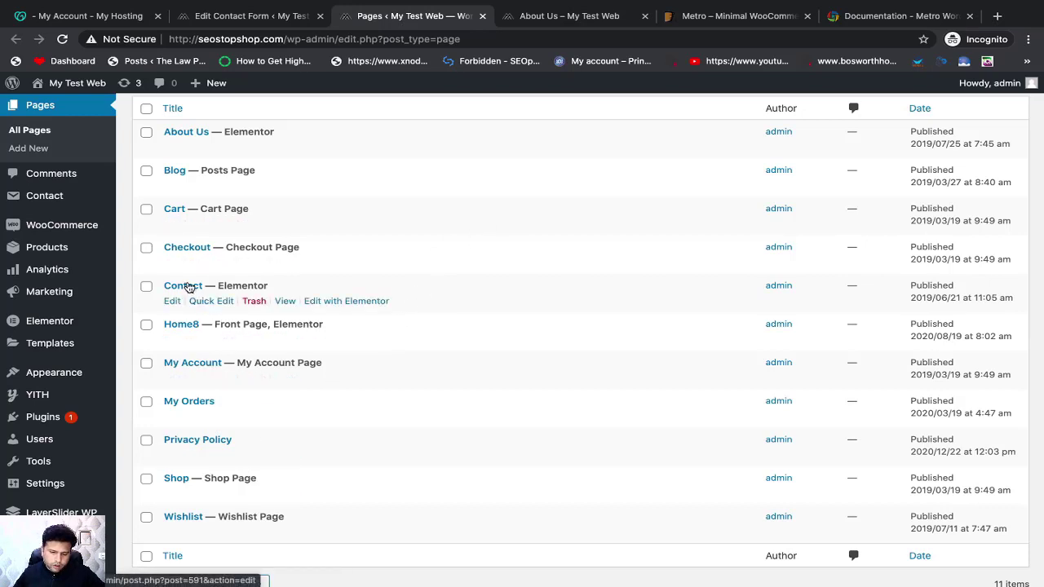
left_click(182, 286)
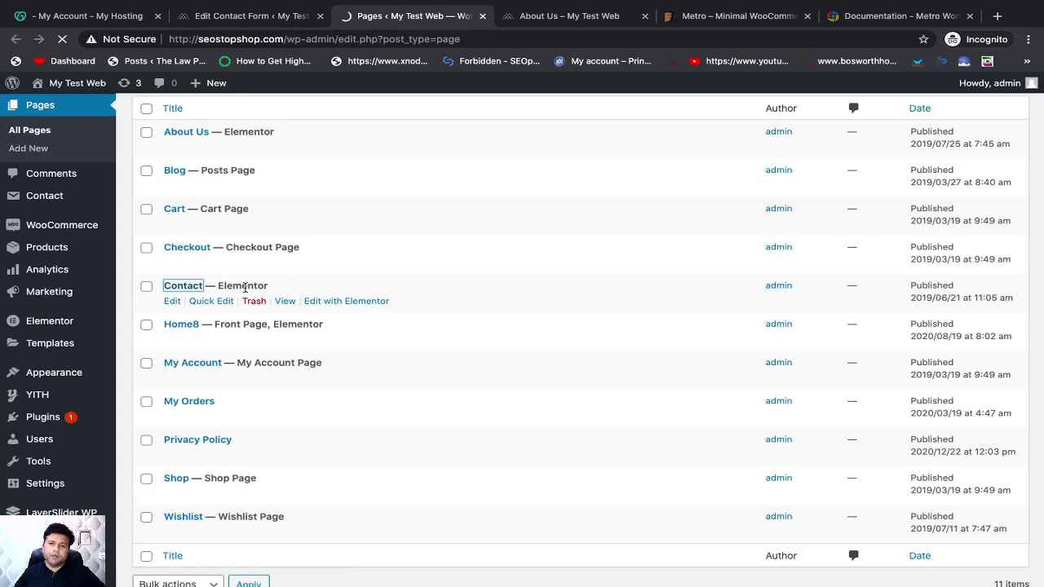
Wait for the Contact page to load in the block editor.
left_click(172, 301)
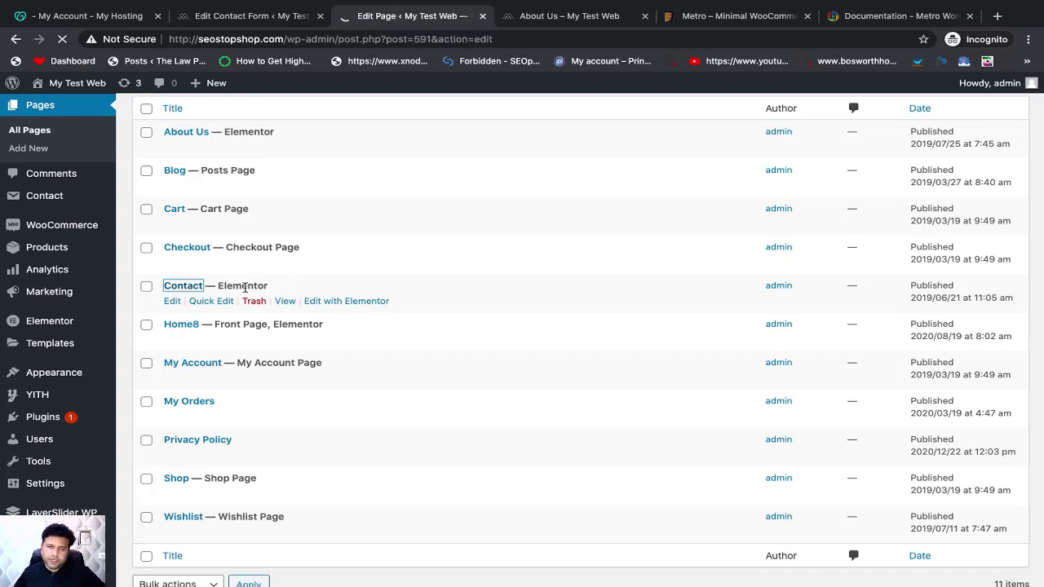
left_click(172, 301)
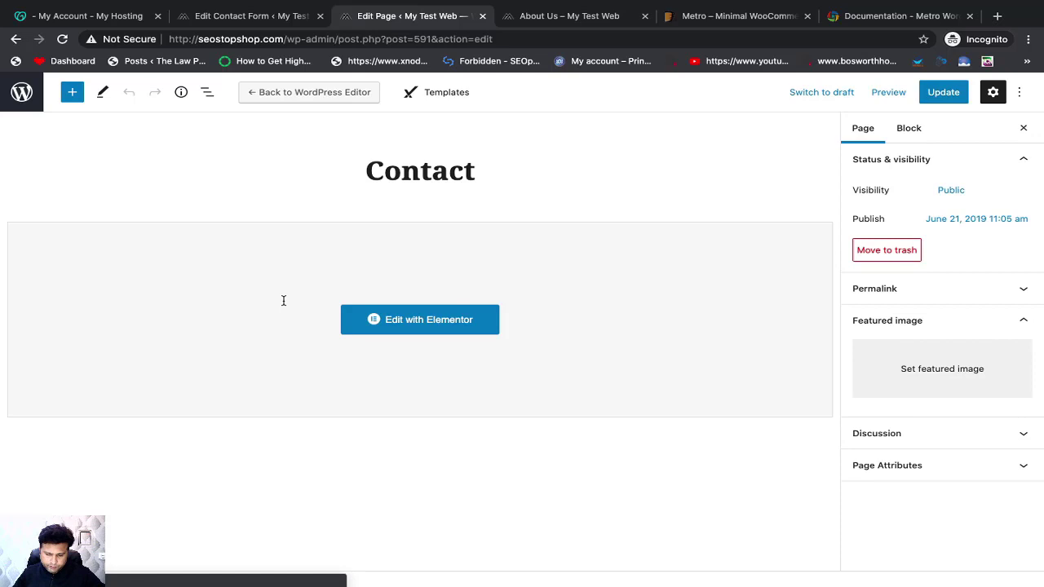
Switch the Contact page to the default editor, select its Contact Form 7 shortcode, and reopen Elementor.
left_click(308, 91)
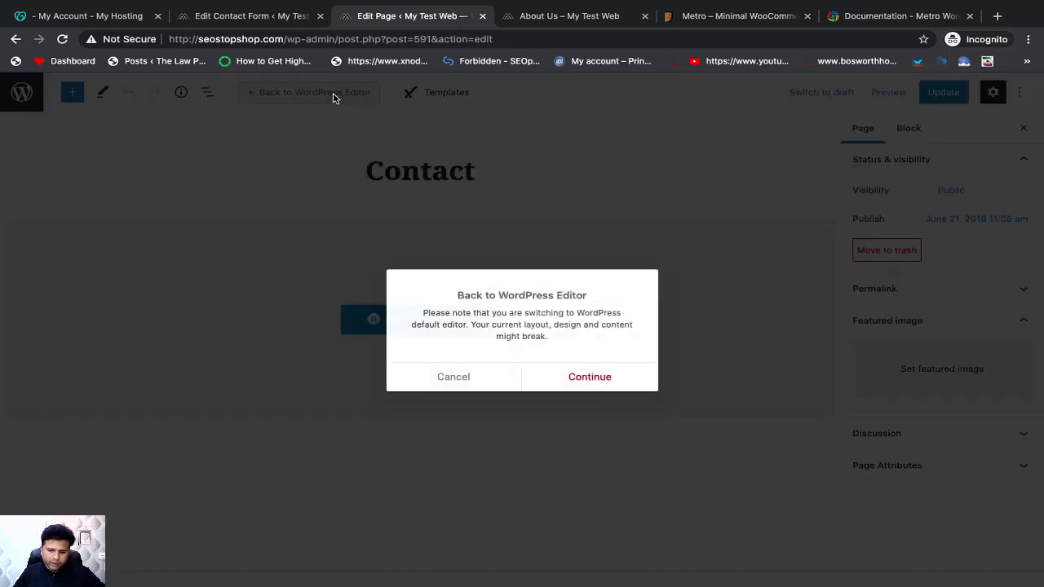
left_click(589, 376)
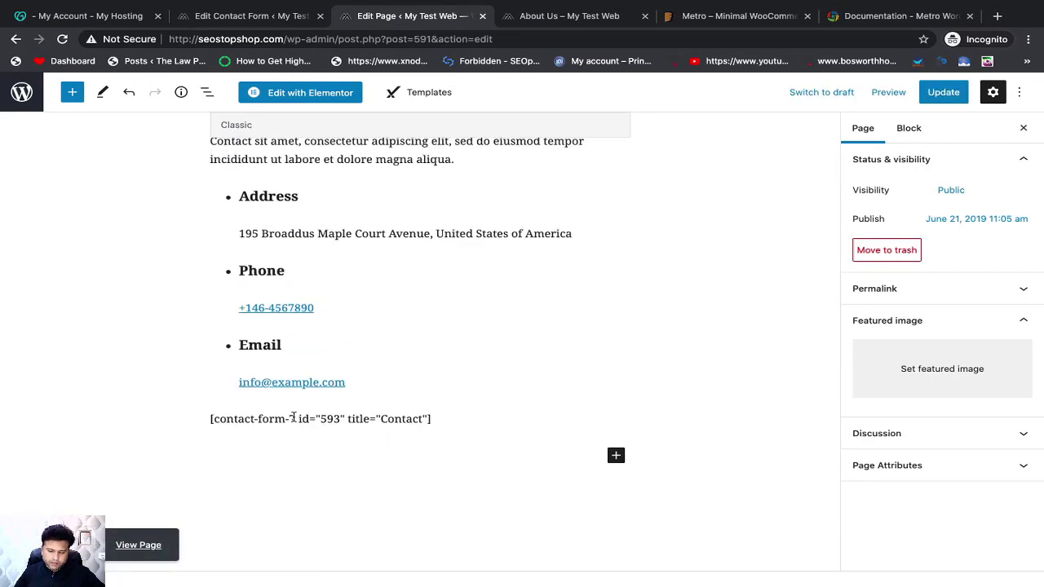
left_click(320, 419)
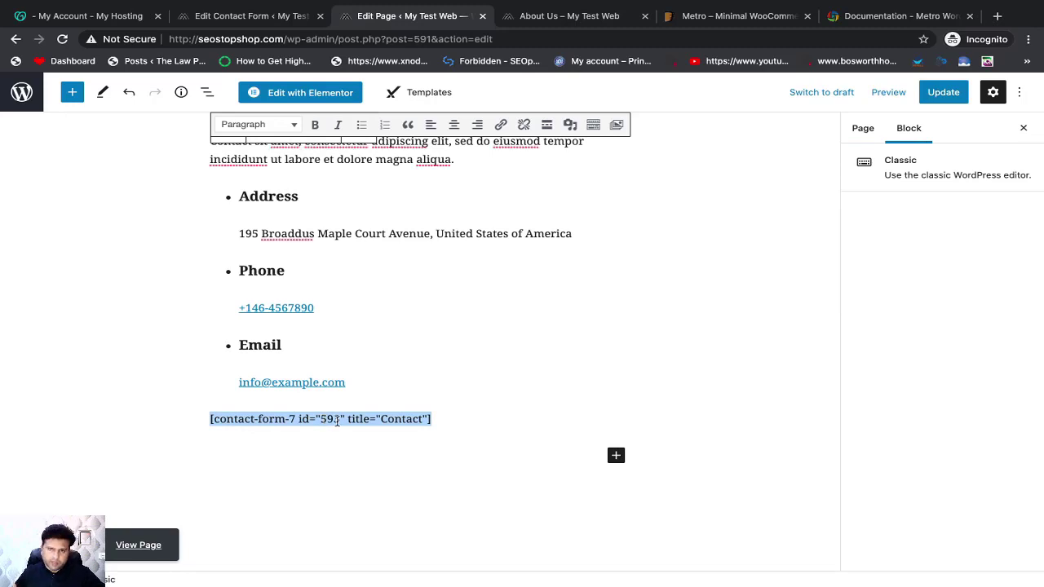
left_click(300, 93)
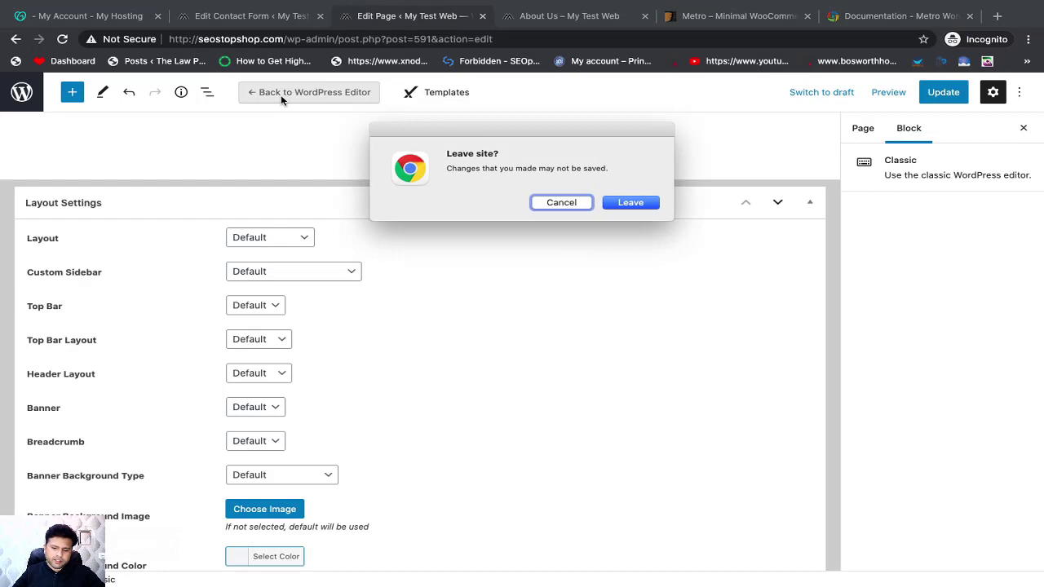
Leave without saving and load the Contact page in Elementor, scrolling to the shortcode widget.
left_click(631, 202)
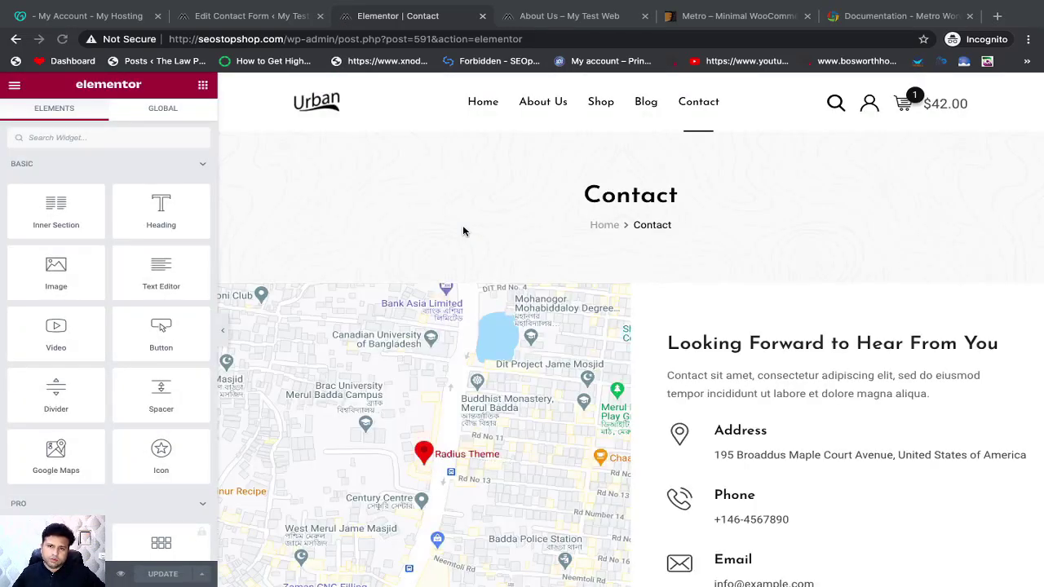
left_click(425, 453)
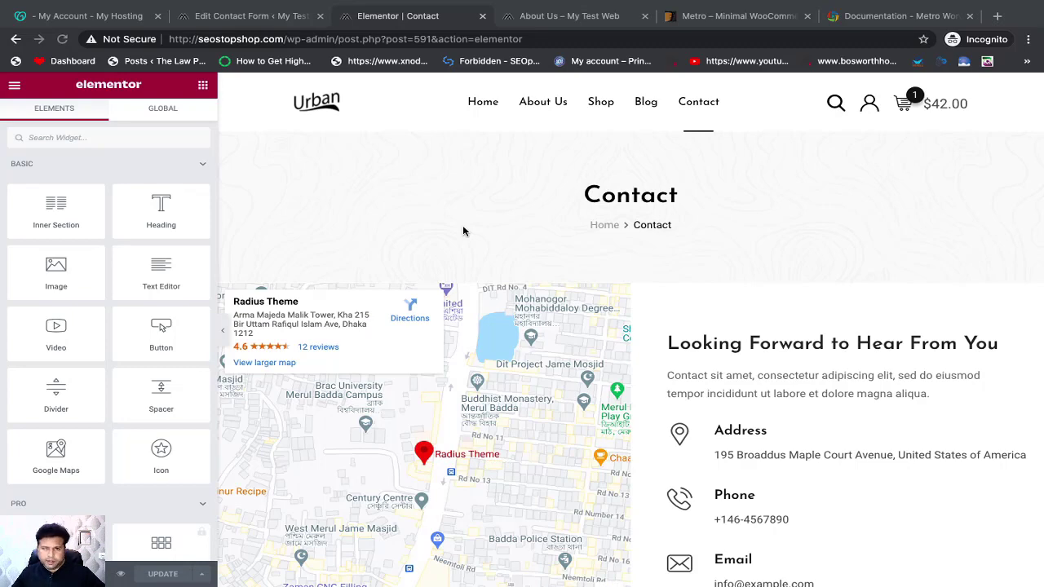
scroll("down", 3)
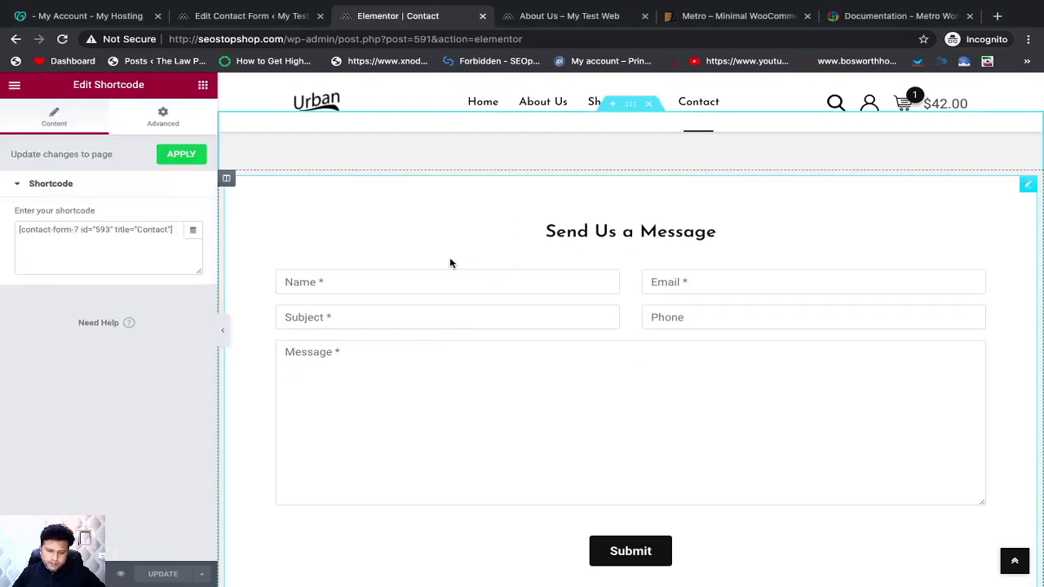
Replace the Shortcode widget text with [contact-form-7 id="593" title="Contact"] and apply it.
triple_click(106, 229)
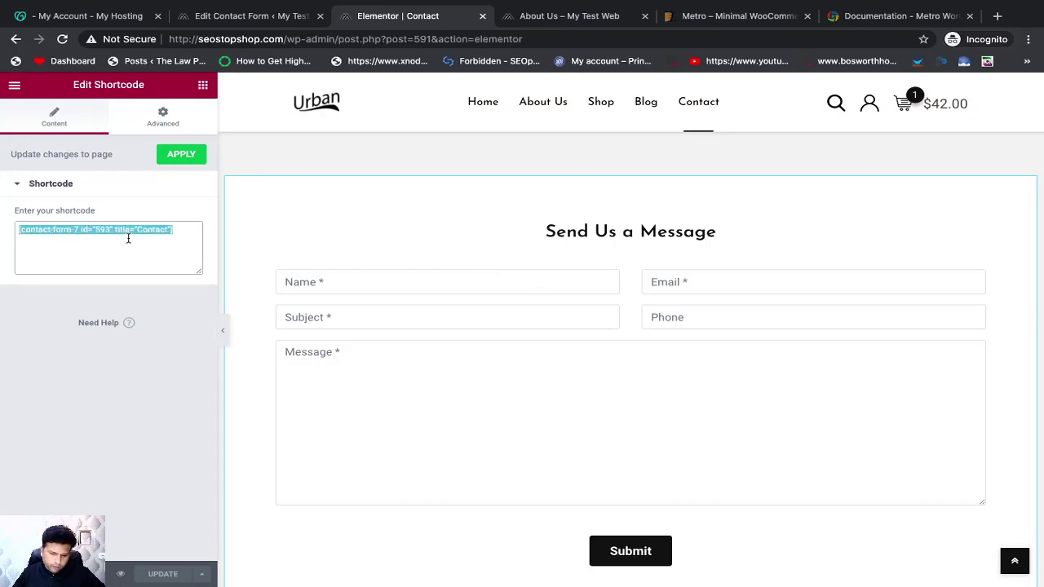
left_click(245, 16)
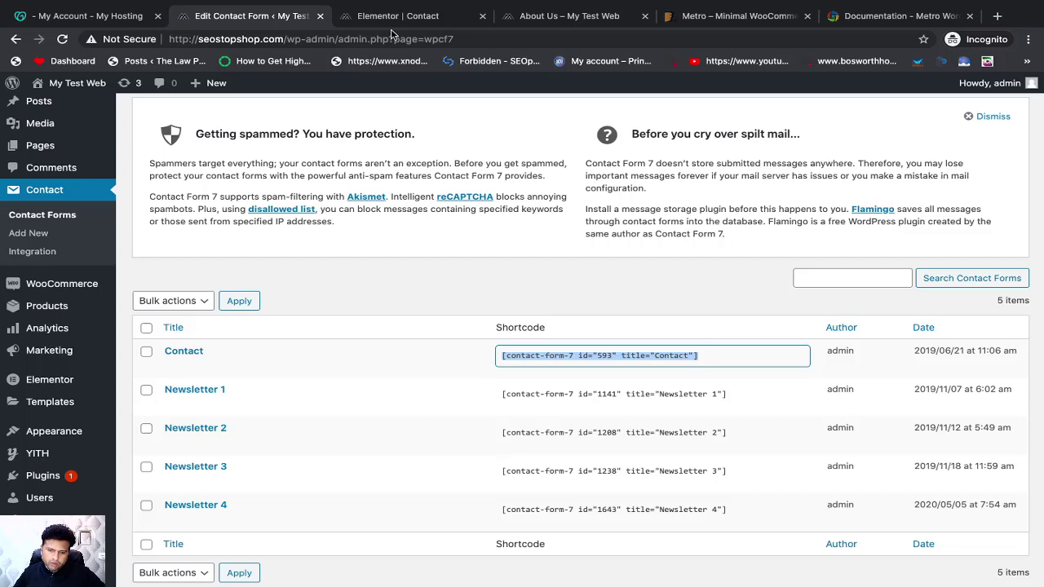
left_click(412, 15)
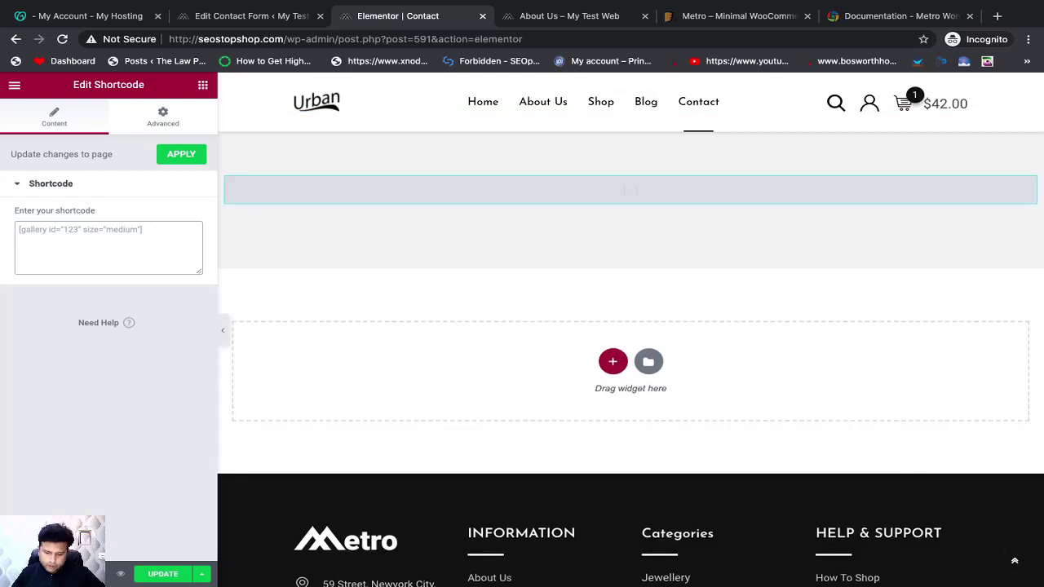
type("[contact-form-7 id=\"593\" title=\"Contact\"]")
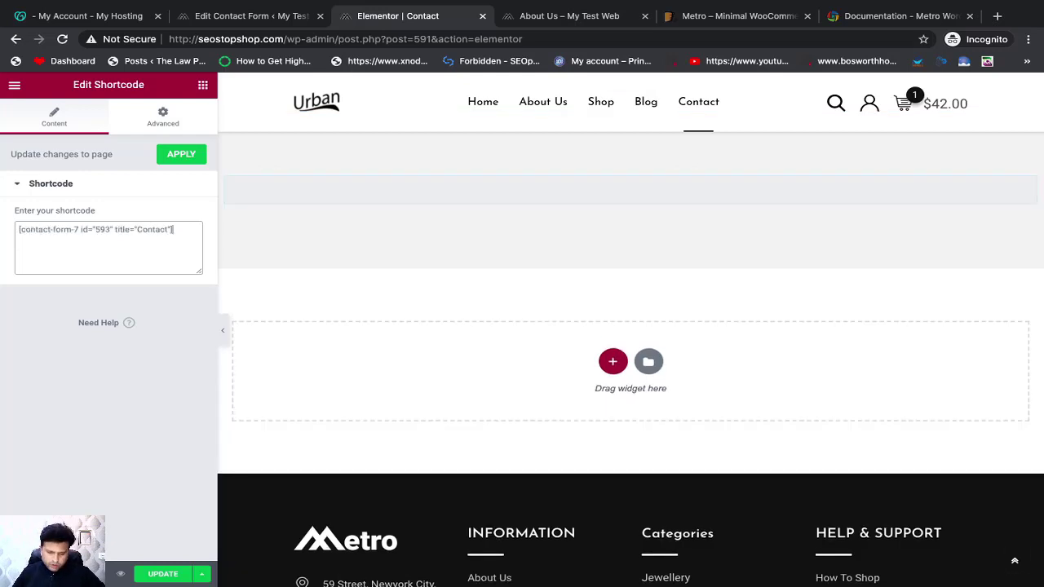
left_click(181, 154)
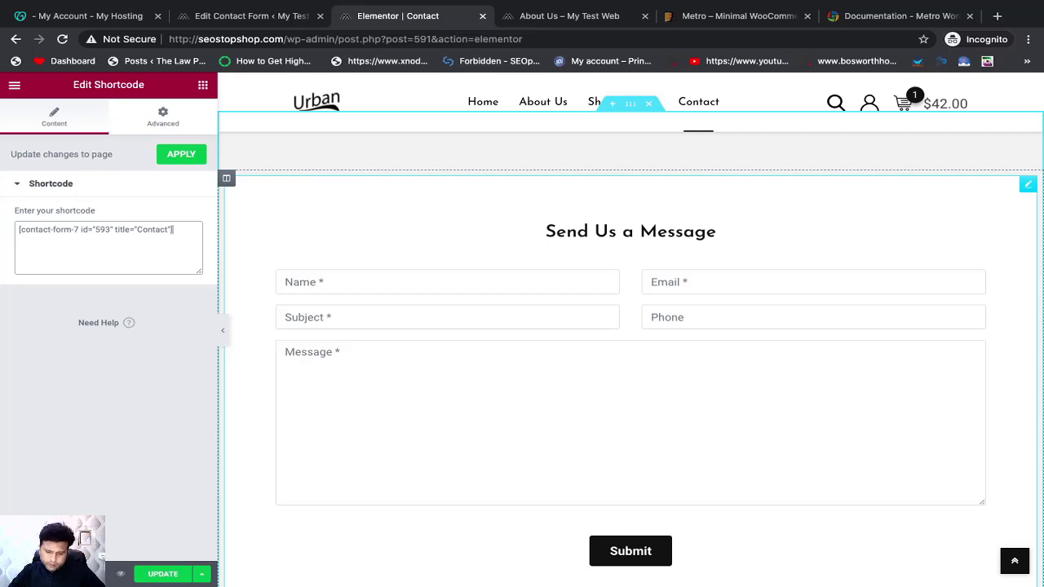
mouse_move(232, 225)
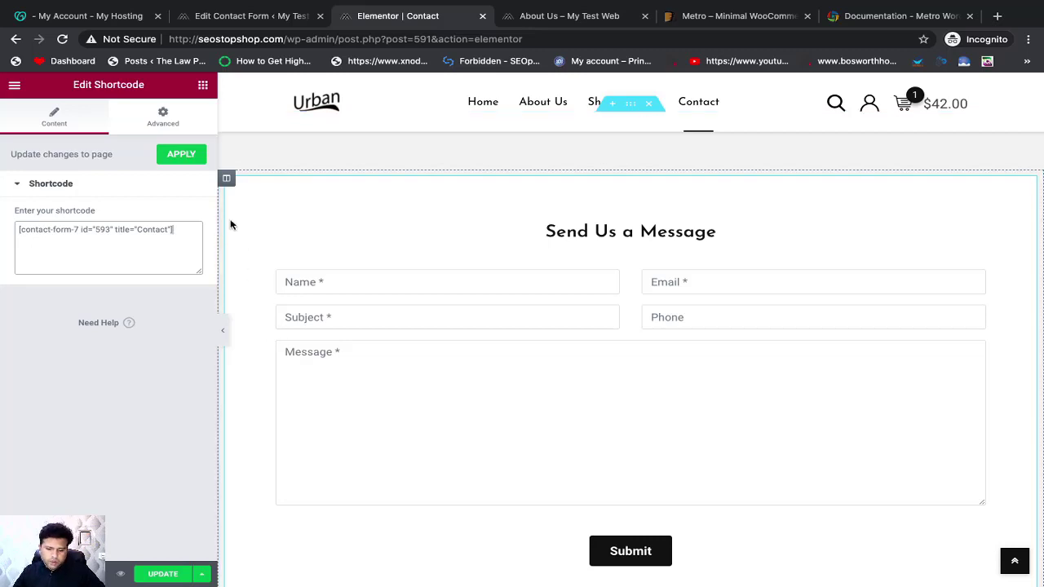
scroll("down", 3)
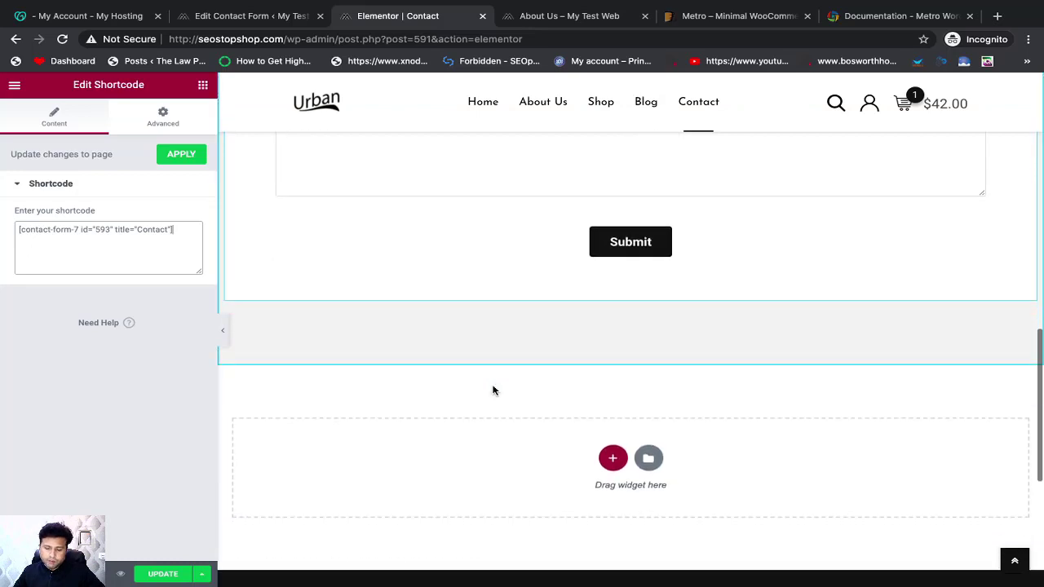
scroll("down", 3)
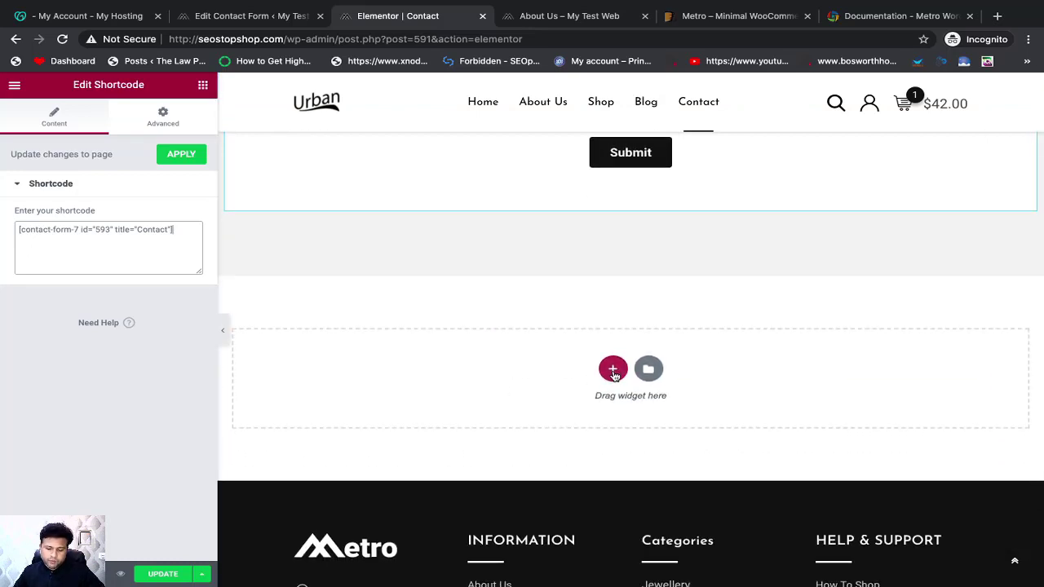
Add a one-column section below the form and drop a Contact widget into it.
left_click(612, 368)
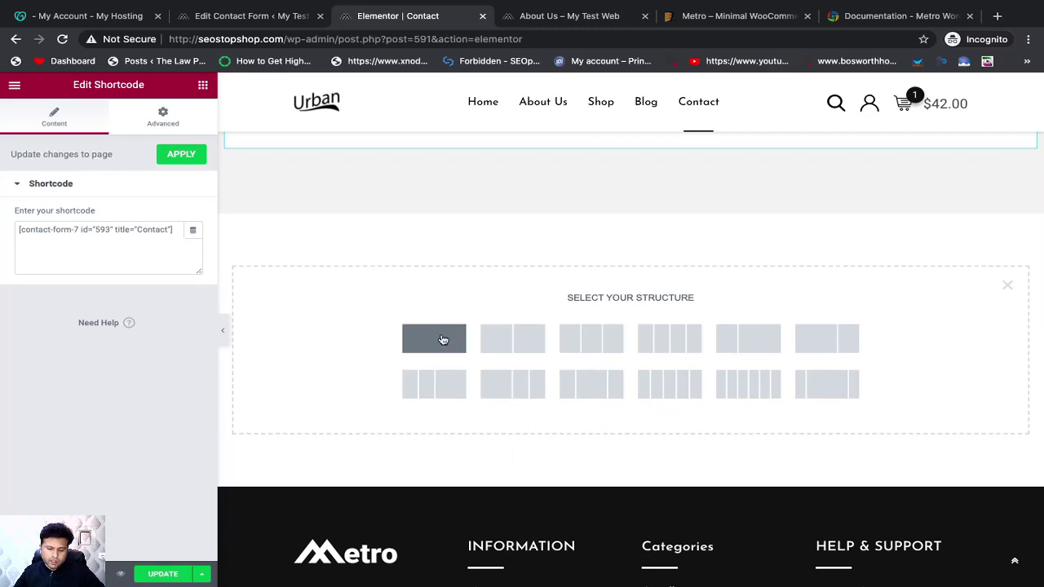
left_click(434, 338)
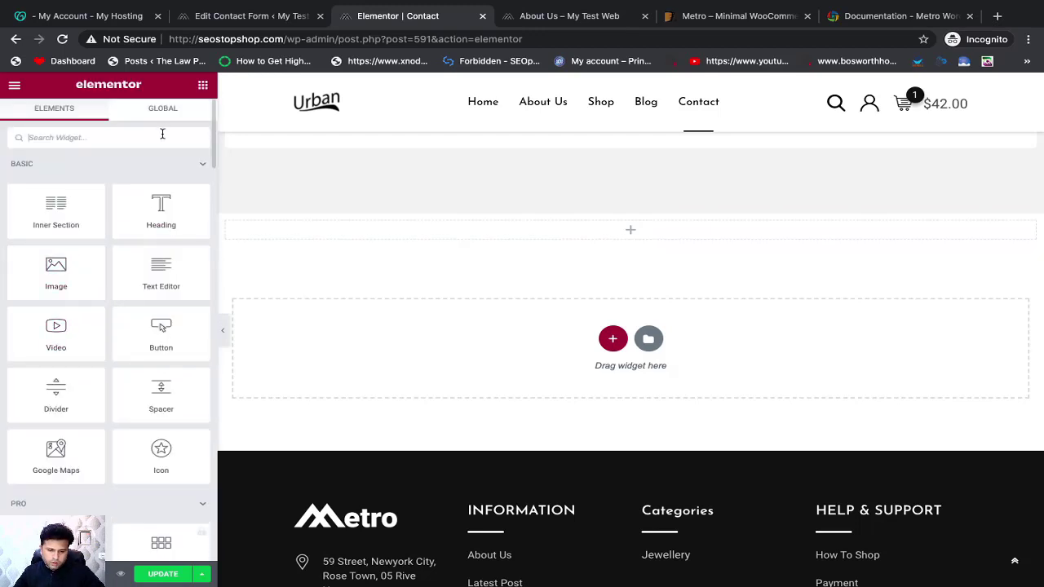
type("contact")
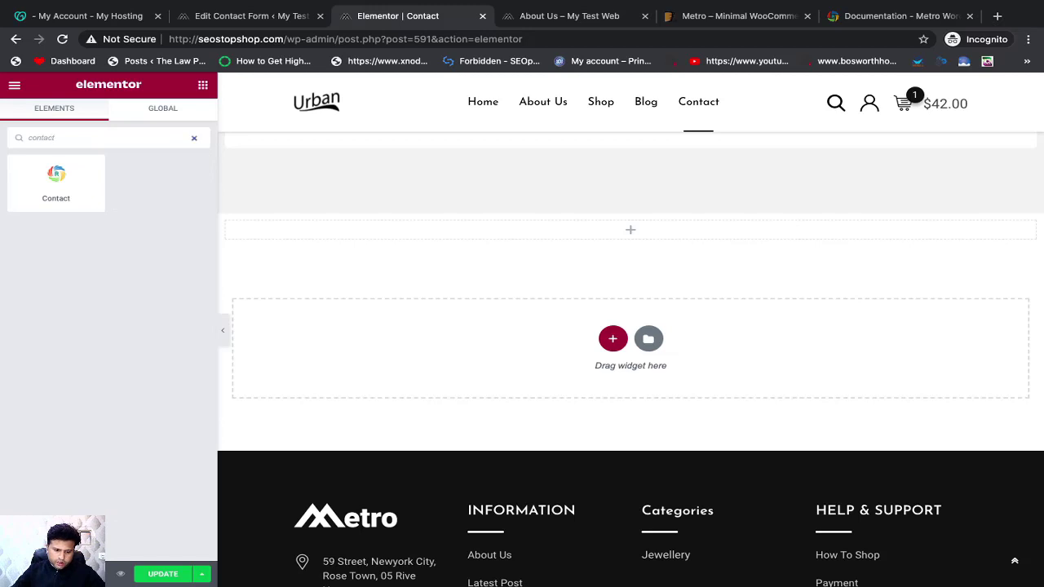
left_click_drag(55, 183, 378, 294)
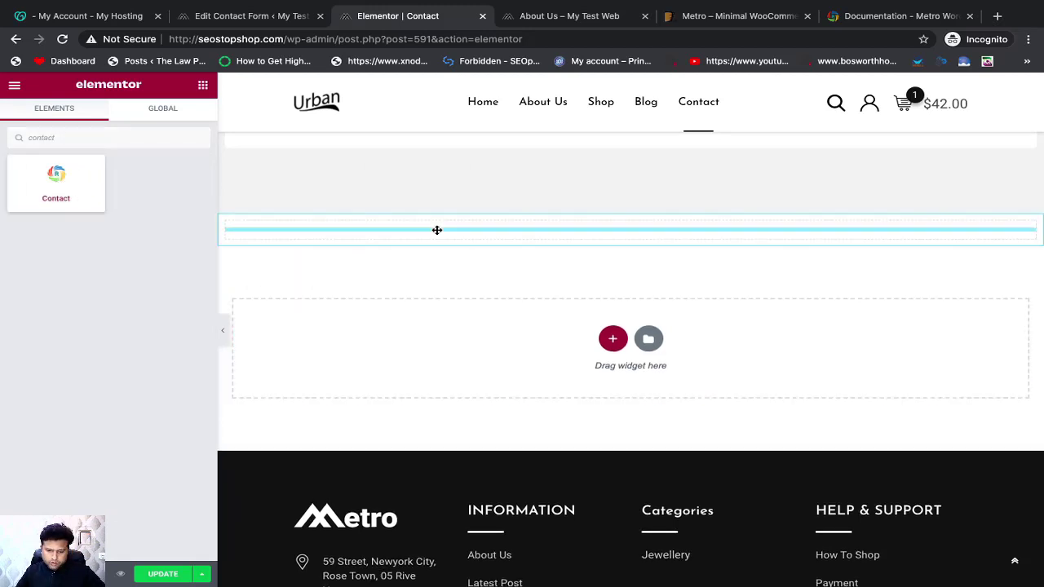
left_click(613, 338)
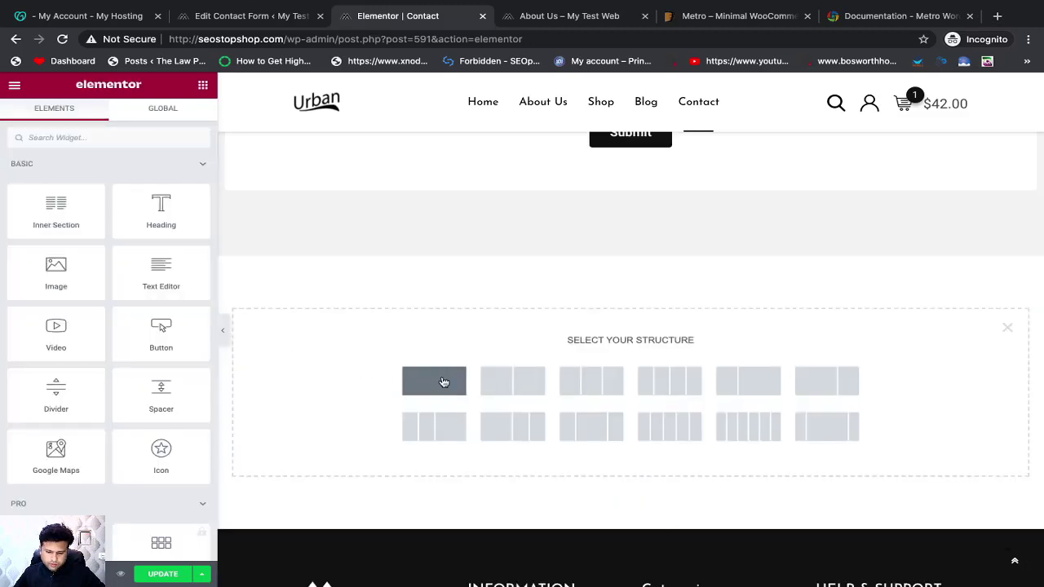
Try an HTML widget in a one-column section for the shortcode, then remove it.
left_click(434, 380)
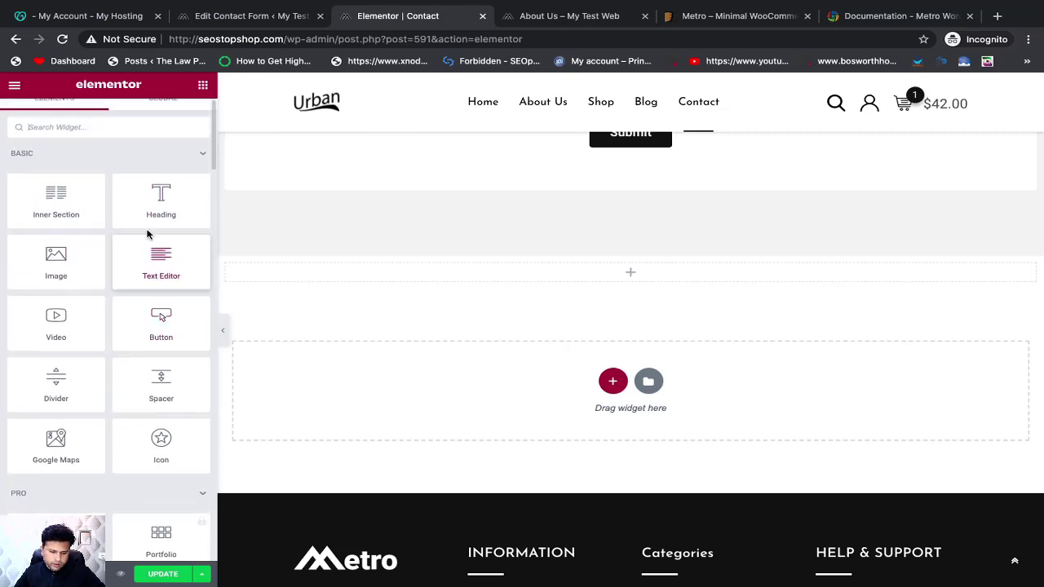
type("ht")
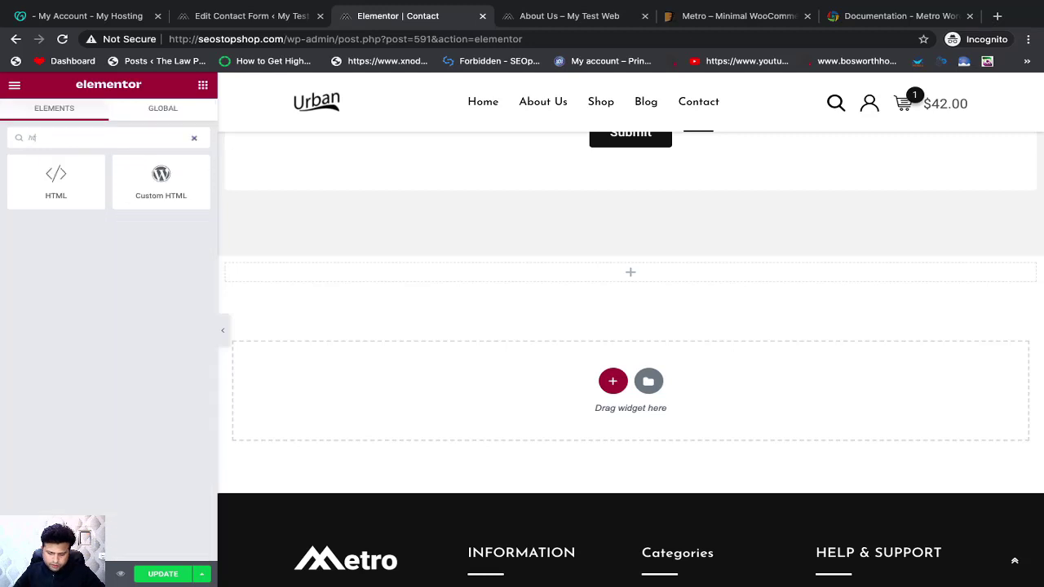
left_click_drag(56, 174, 496, 272)
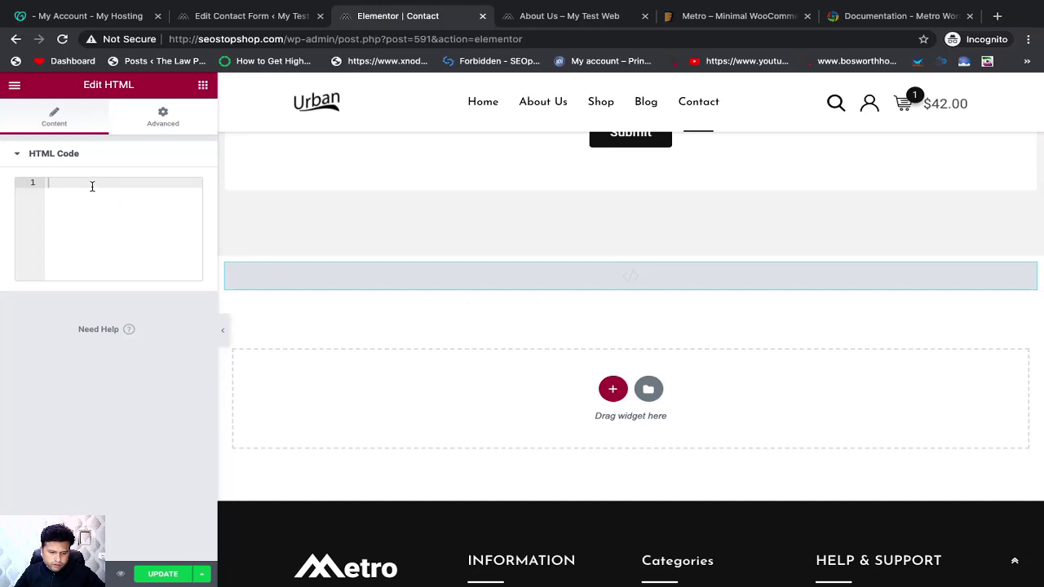
left_click(245, 16)
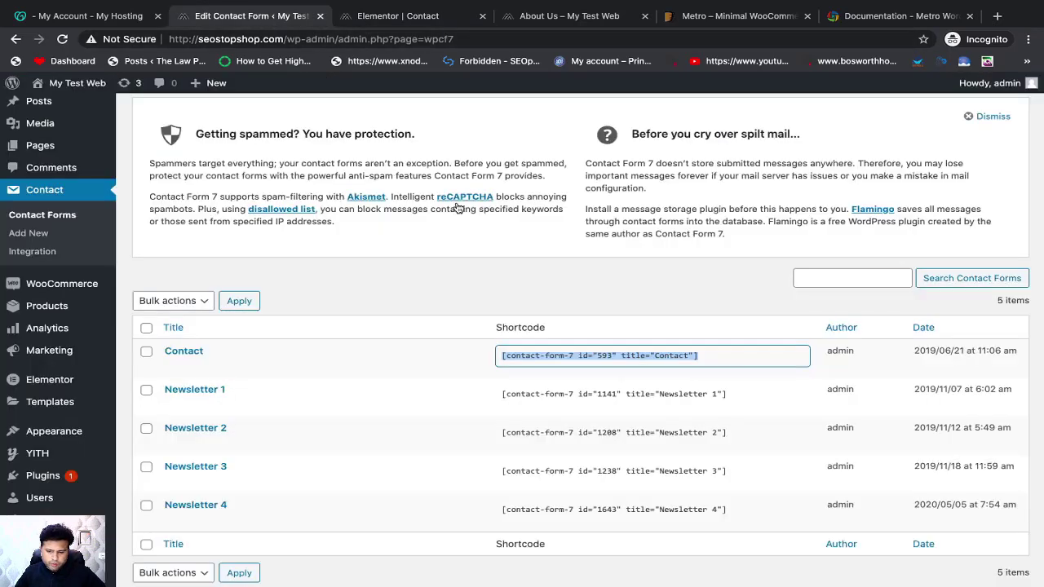
left_click(411, 15)
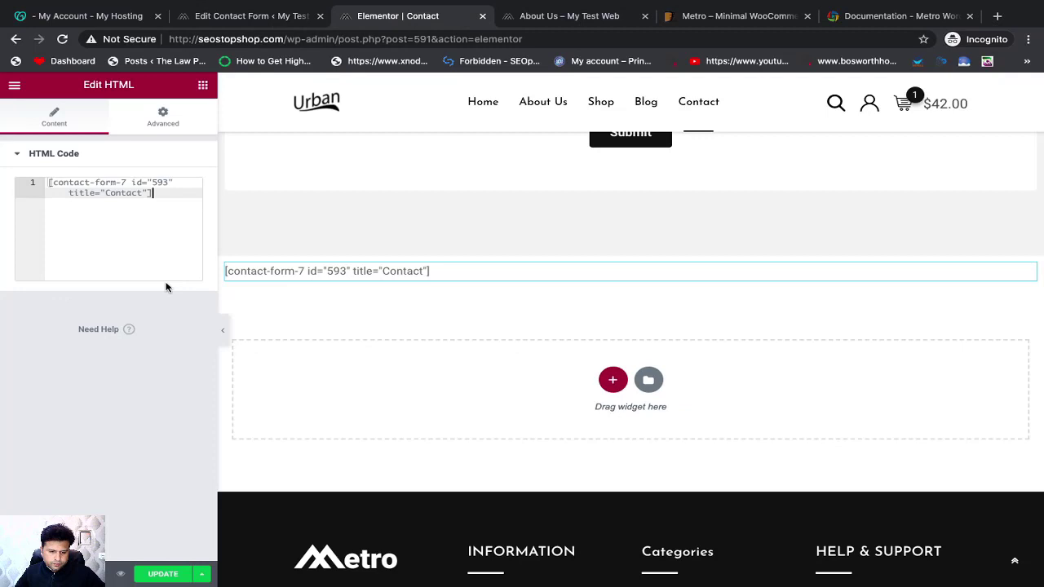
left_click(327, 271)
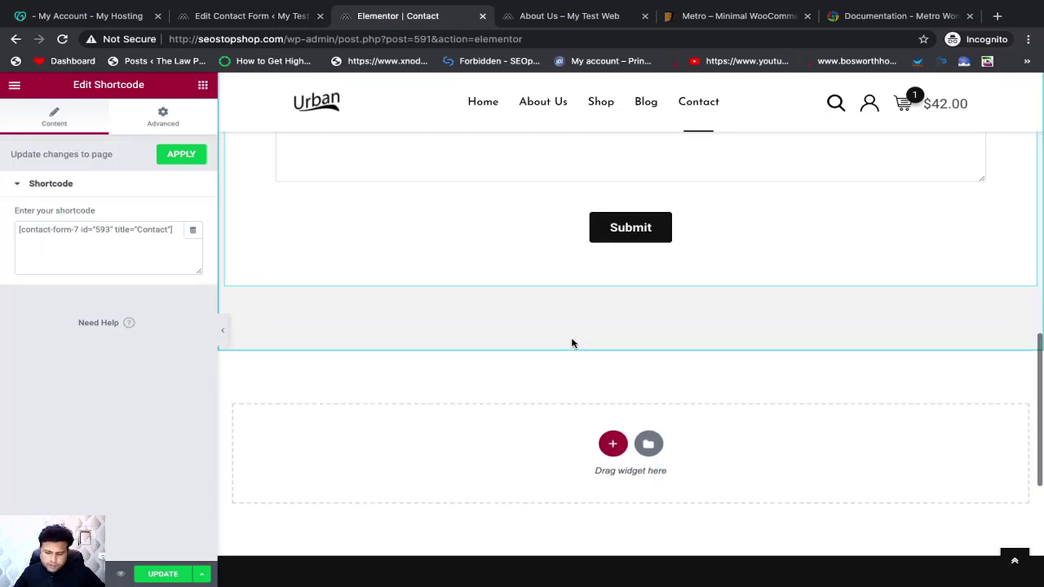
Add a one-column section with a Shortcode widget holding the Contact Form 7 shortcode, applied.
left_click(612, 444)
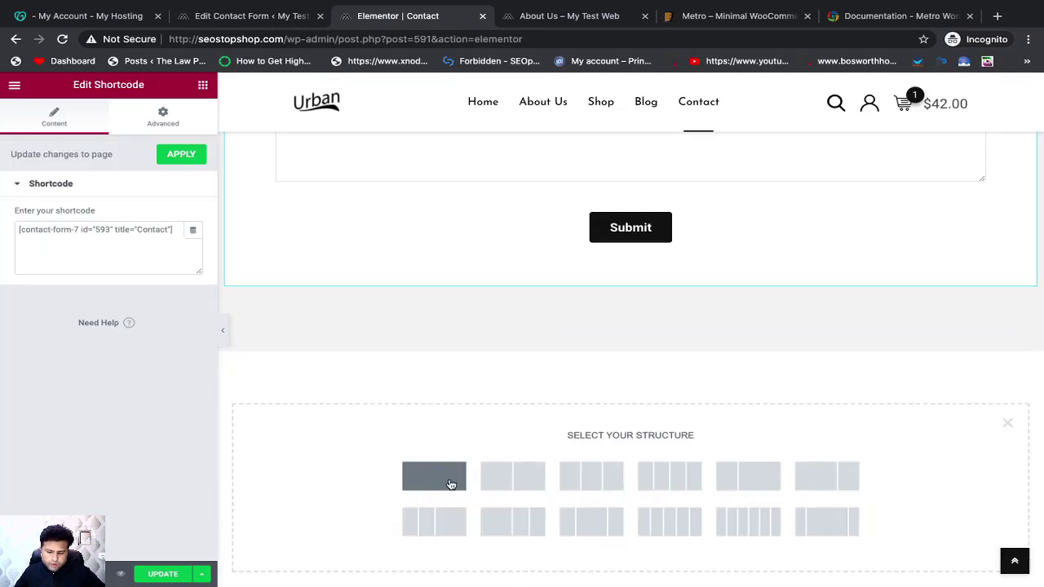
left_click(433, 476)
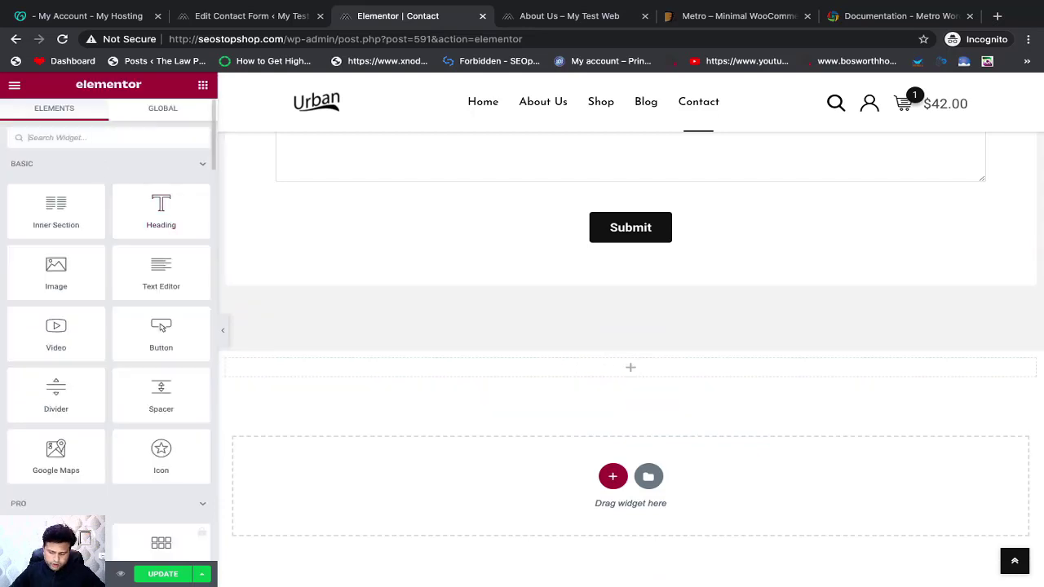
type("short")
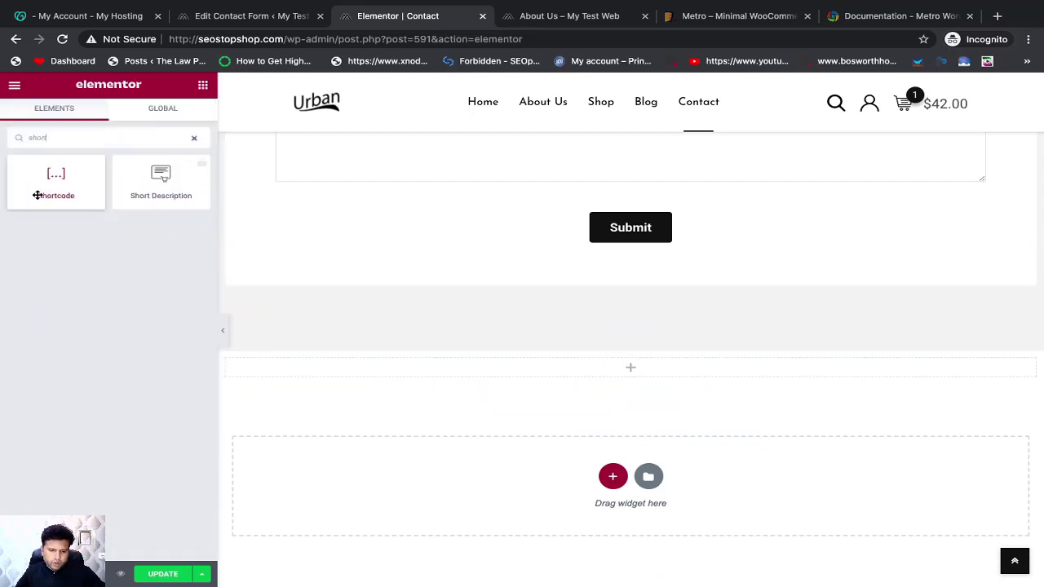
mouse_move(560, 343)
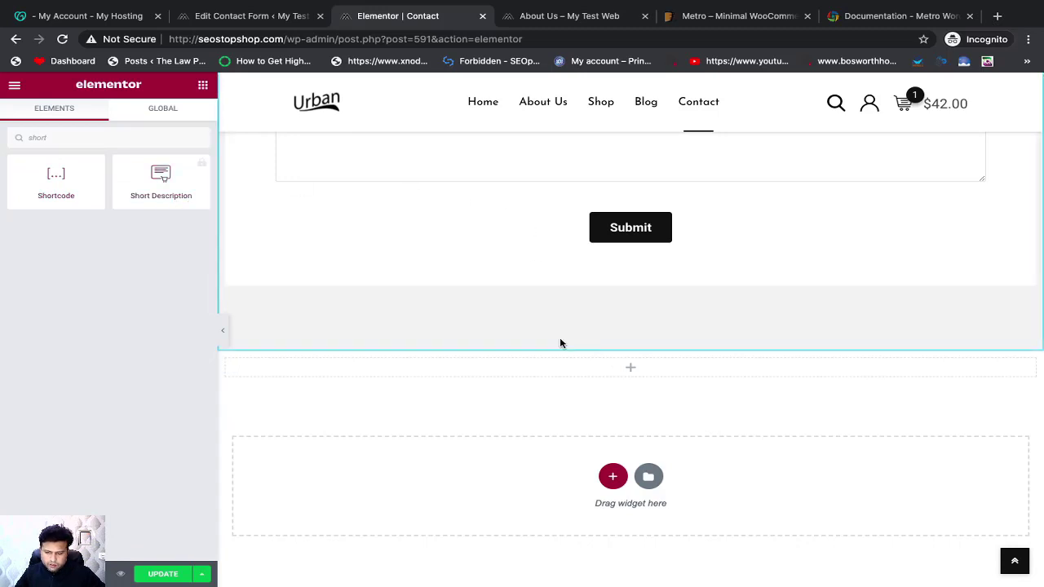
mouse_move(72, 178)
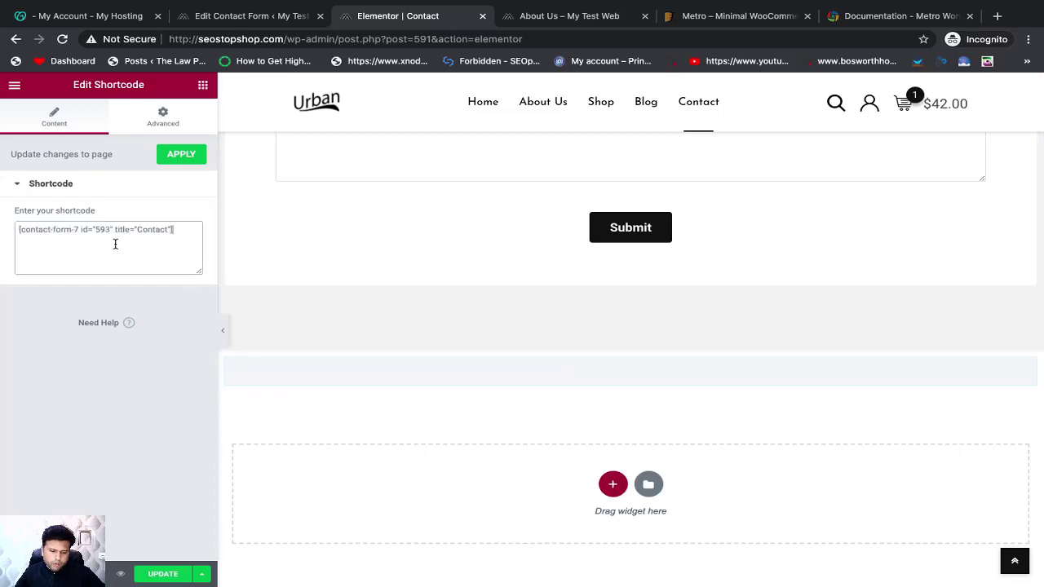
left_click(181, 154)
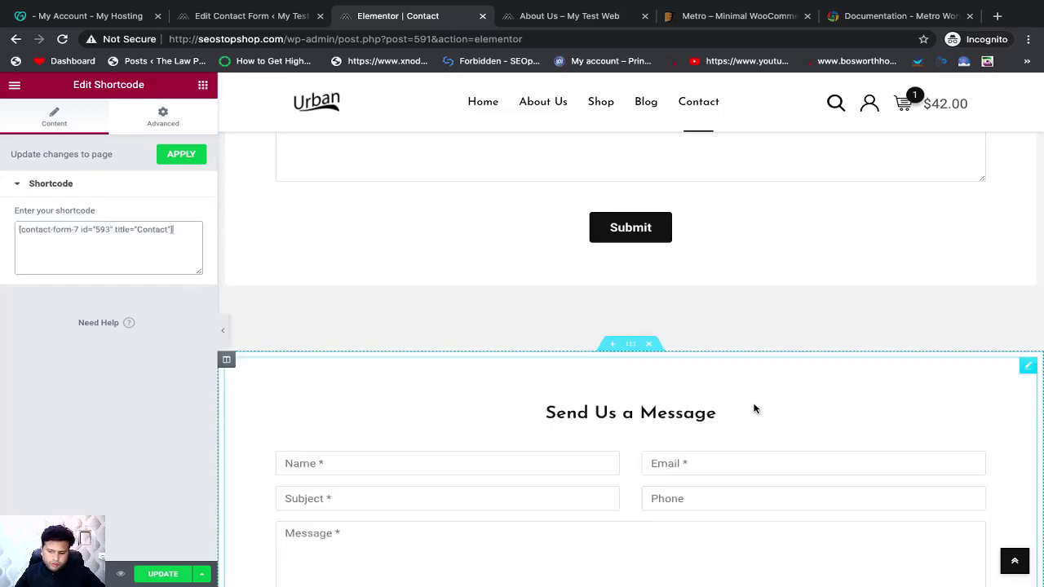
scroll("down", 3)
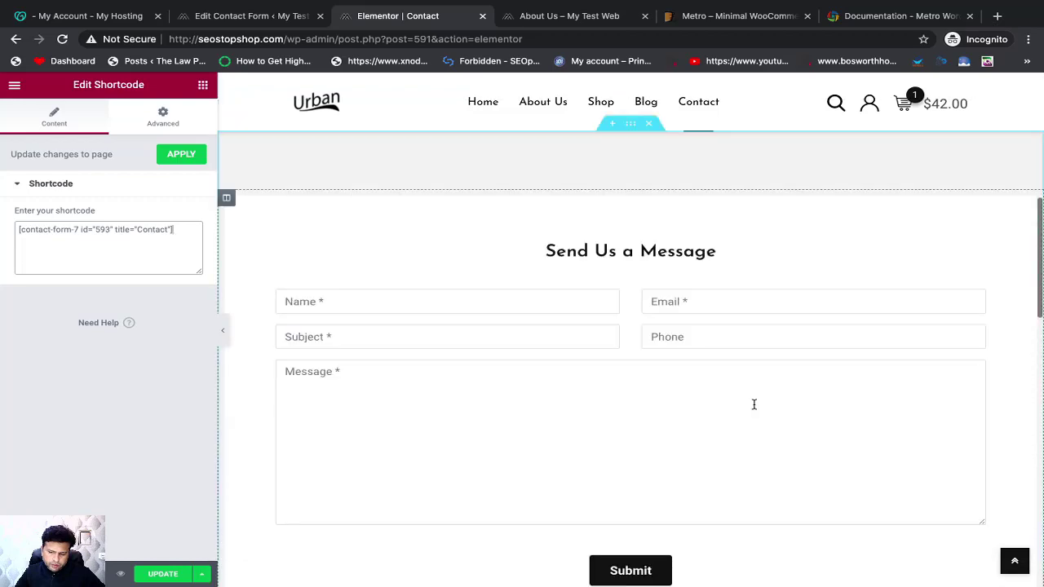
scroll("down", 3)
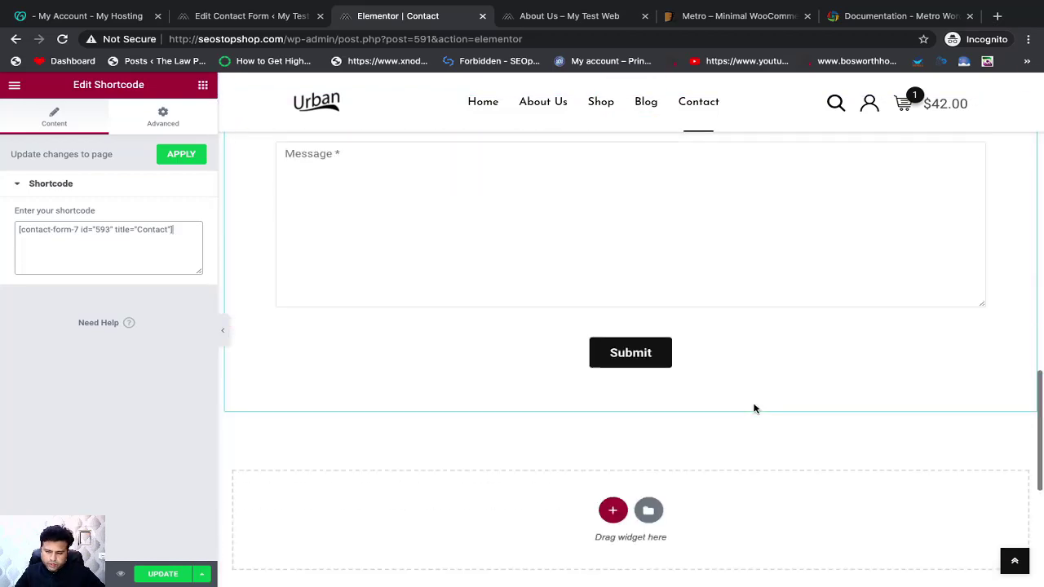